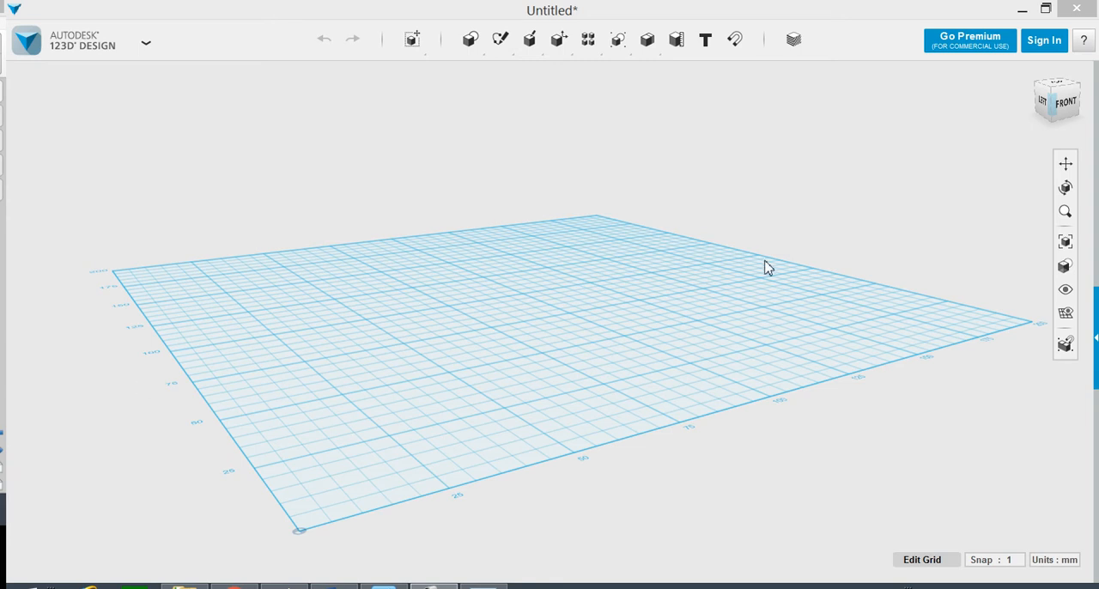
{"action": "mouse_move", "coordinate": [792, 252]}
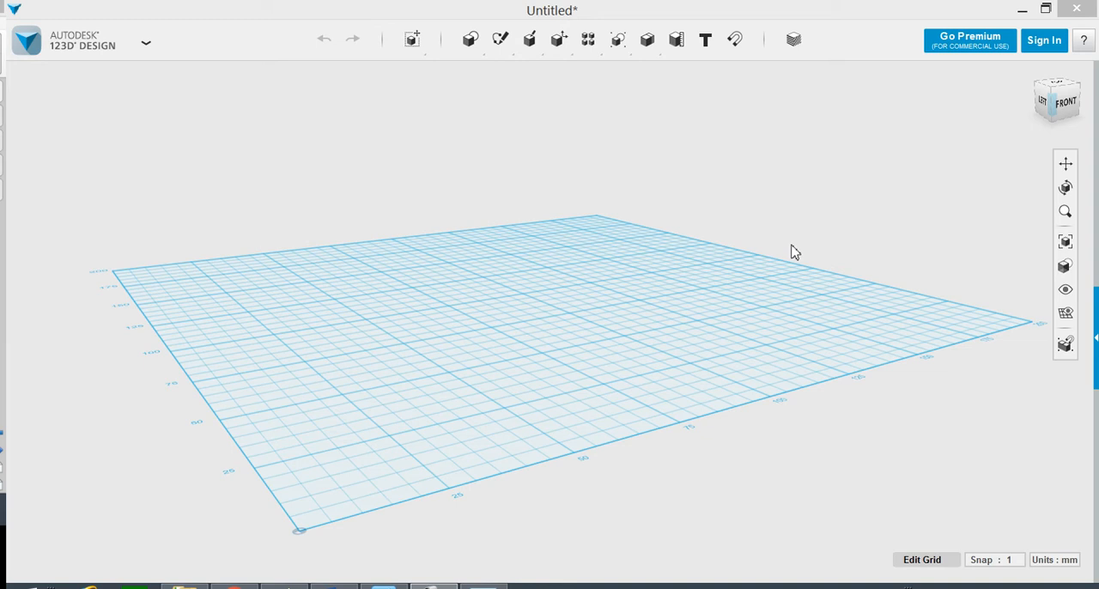
{"action": "mouse_move", "coordinate": [781, 261]}
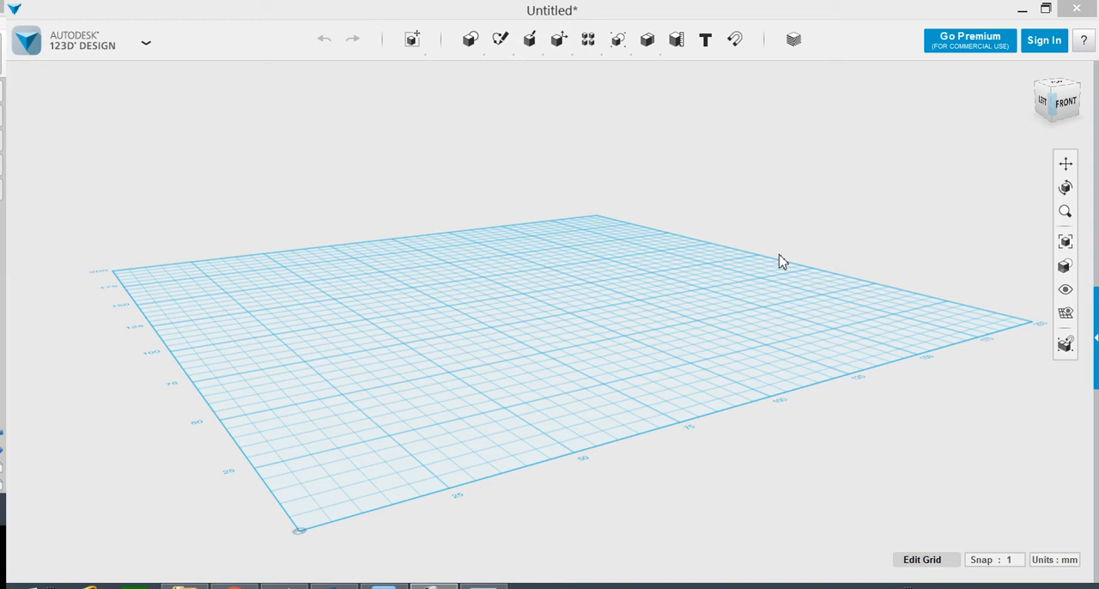
Place a cylinder on the grid and enter 20 as its new size value
{"action": "left_click", "coordinate": [470, 39]}
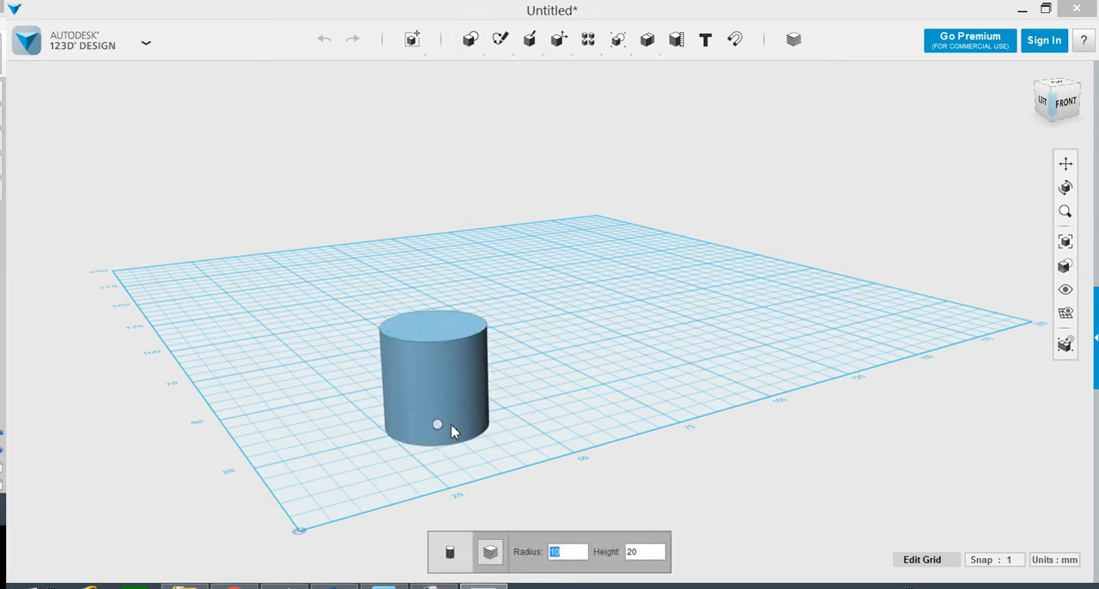
{"action": "mouse_move", "coordinate": [429, 433]}
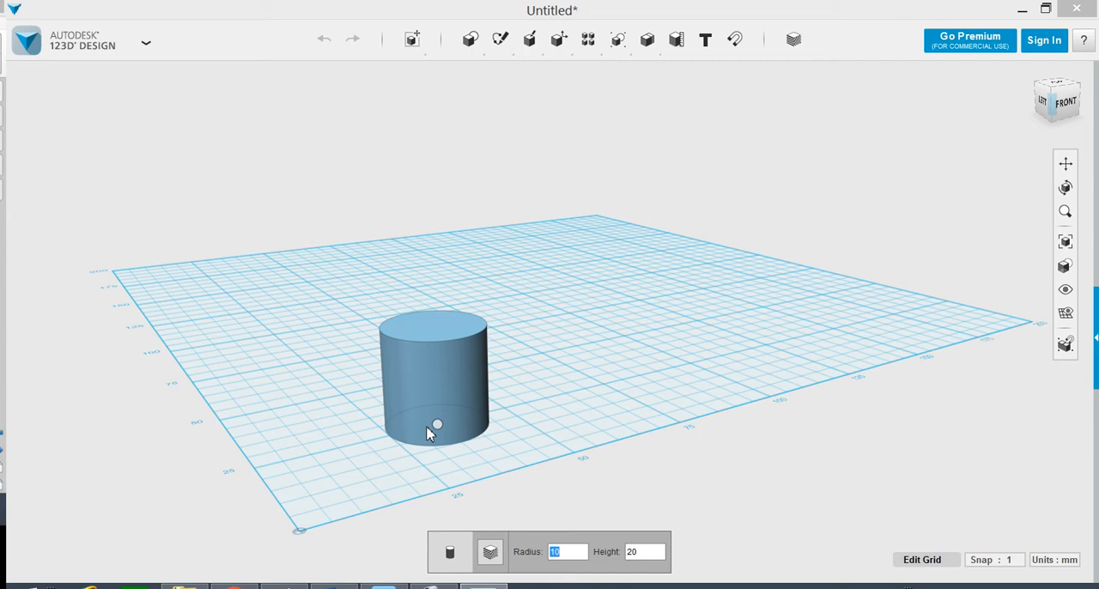
{"action": "type", "text": "20"}
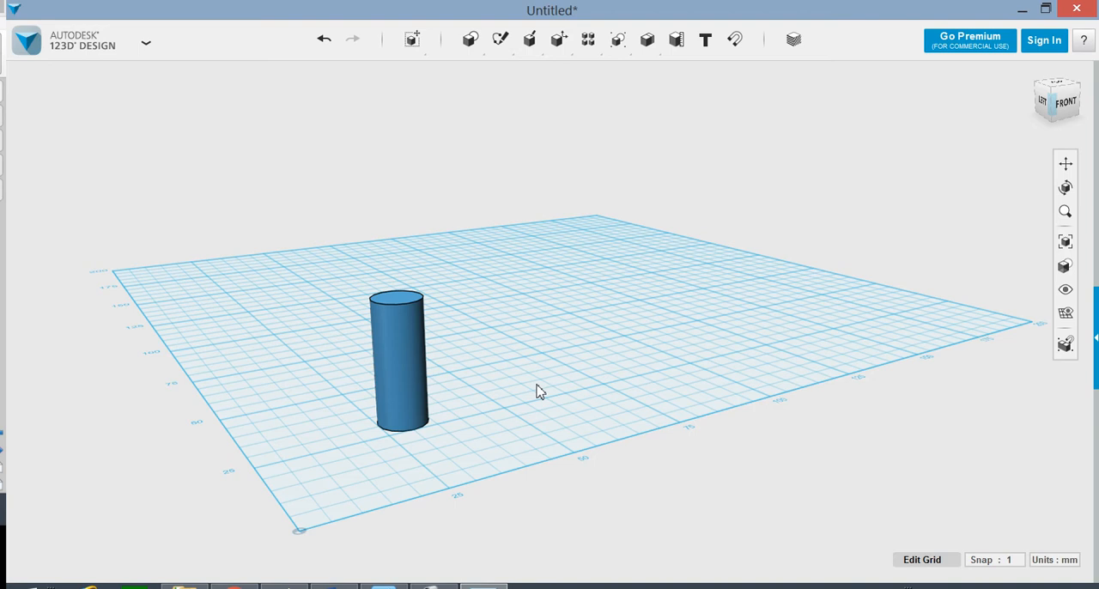
Snap a cone onto the cylinder's top face with radius 5, then orbit around it
{"action": "left_click", "coordinate": [470, 40]}
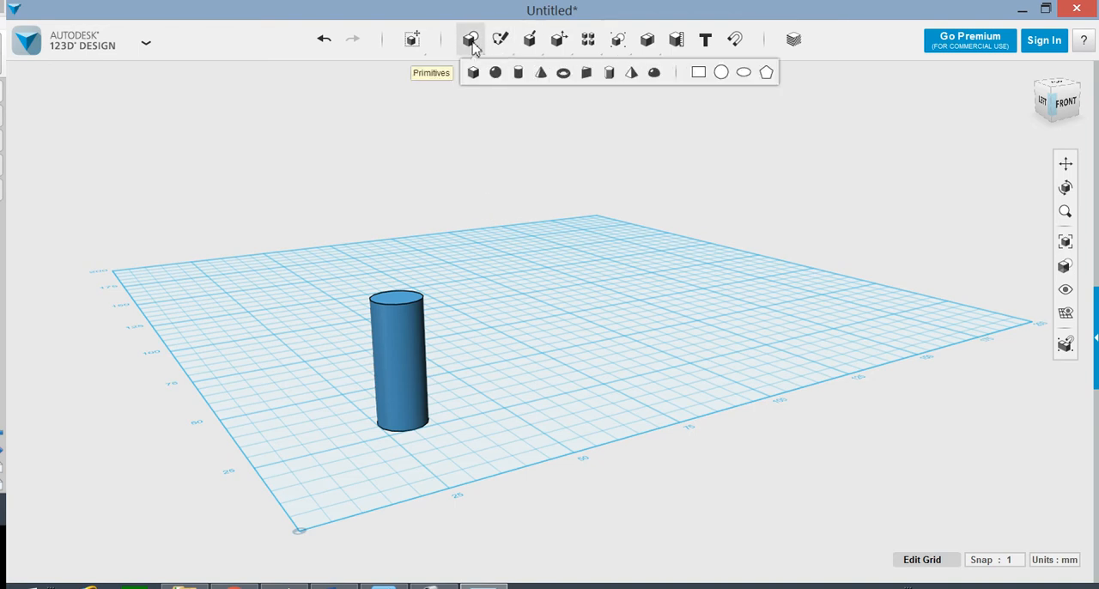
{"action": "left_click", "coordinate": [540, 72]}
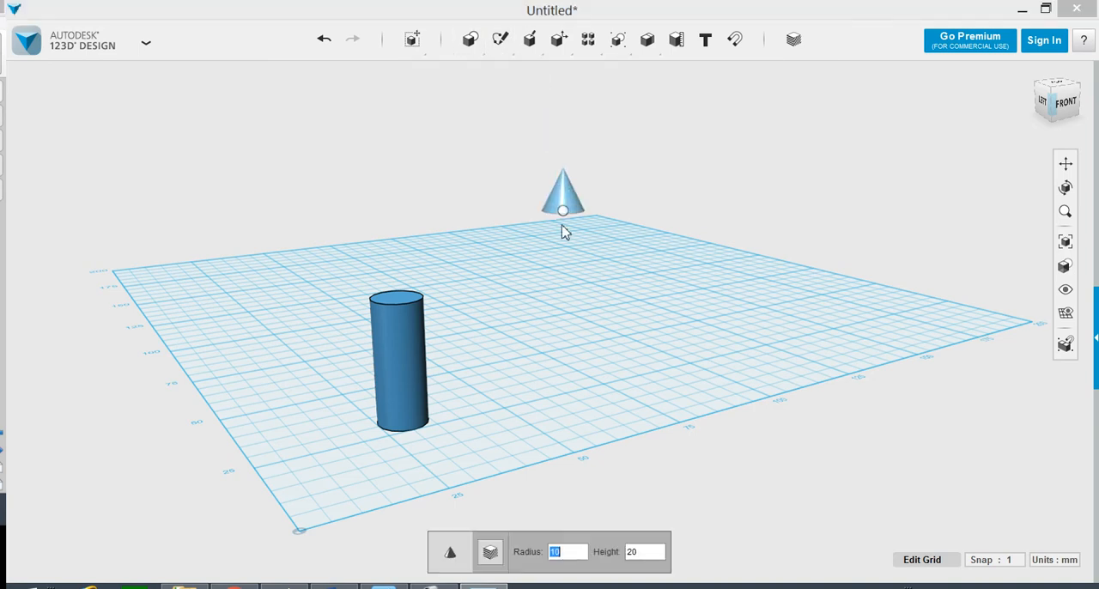
{"action": "left_click_drag", "start_coordinate": [562, 210], "coordinate": [395, 301]}
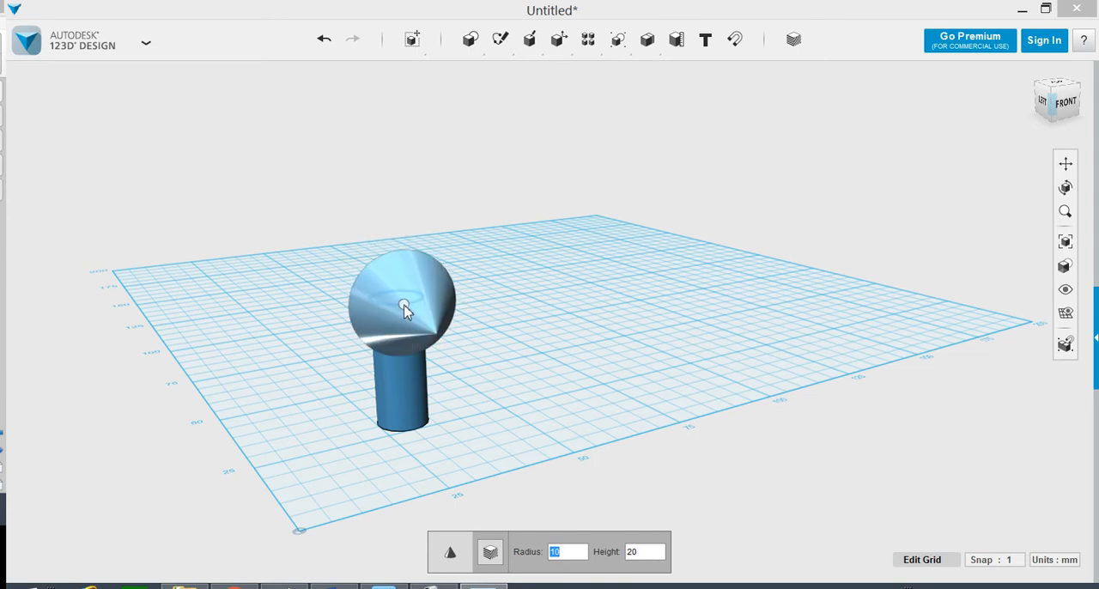
{"action": "type", "text": "5"}
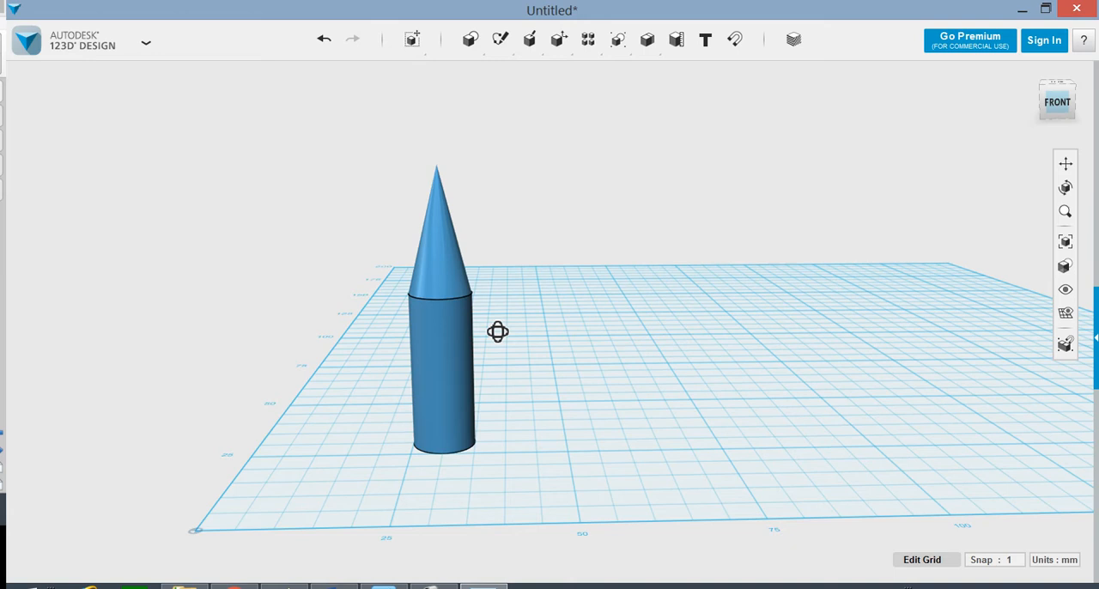
{"action": "left_click_drag", "start_coordinate": [498, 331], "coordinate": [483, 331]}
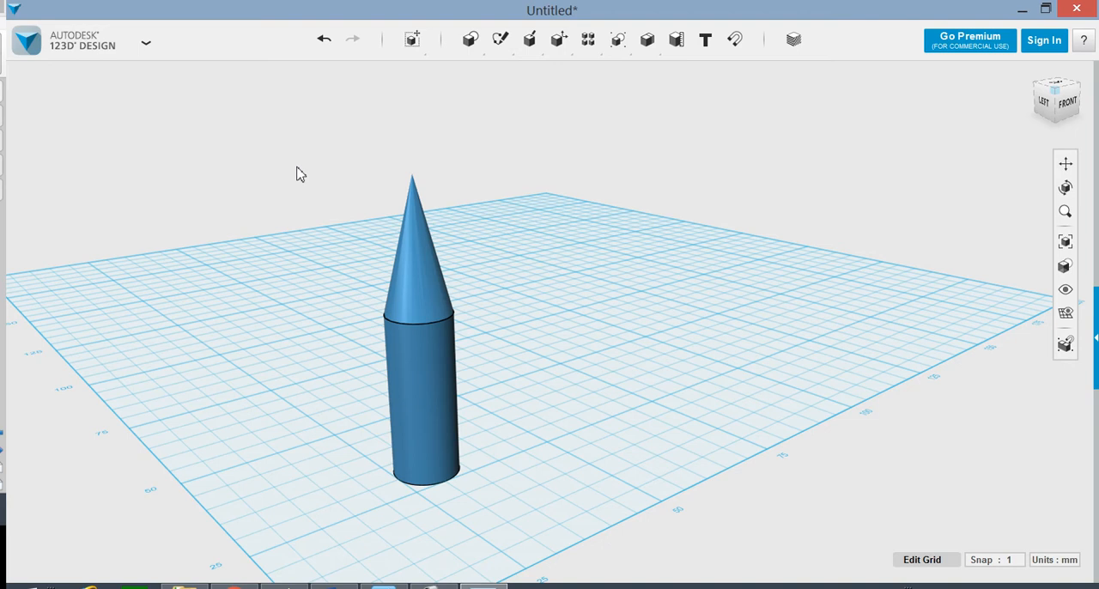
{"action": "mouse_move", "coordinate": [294, 183]}
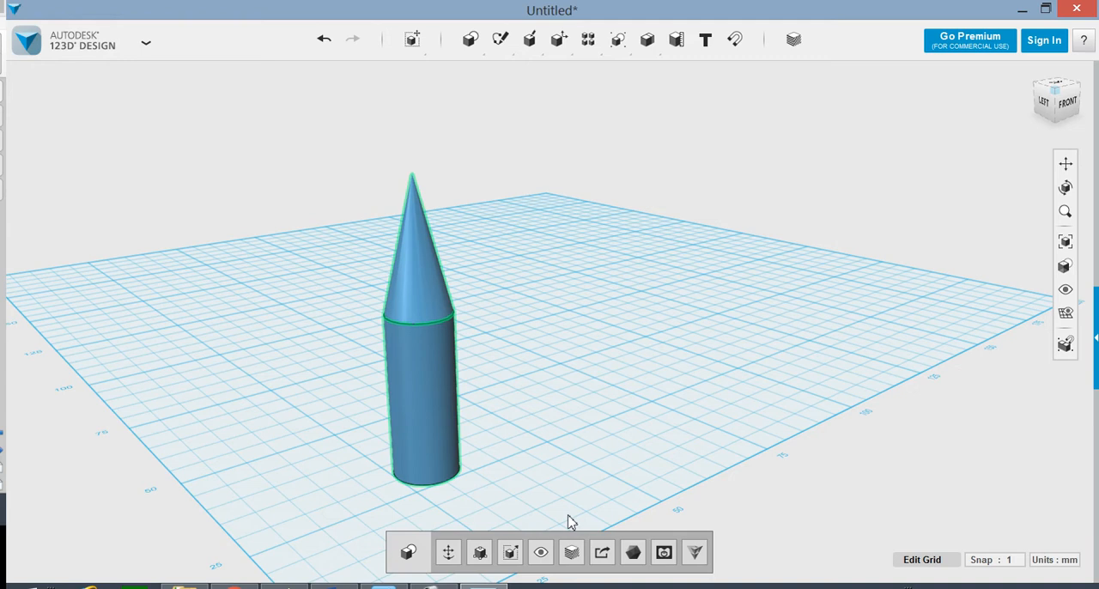
{"action": "mouse_move", "coordinate": [447, 552]}
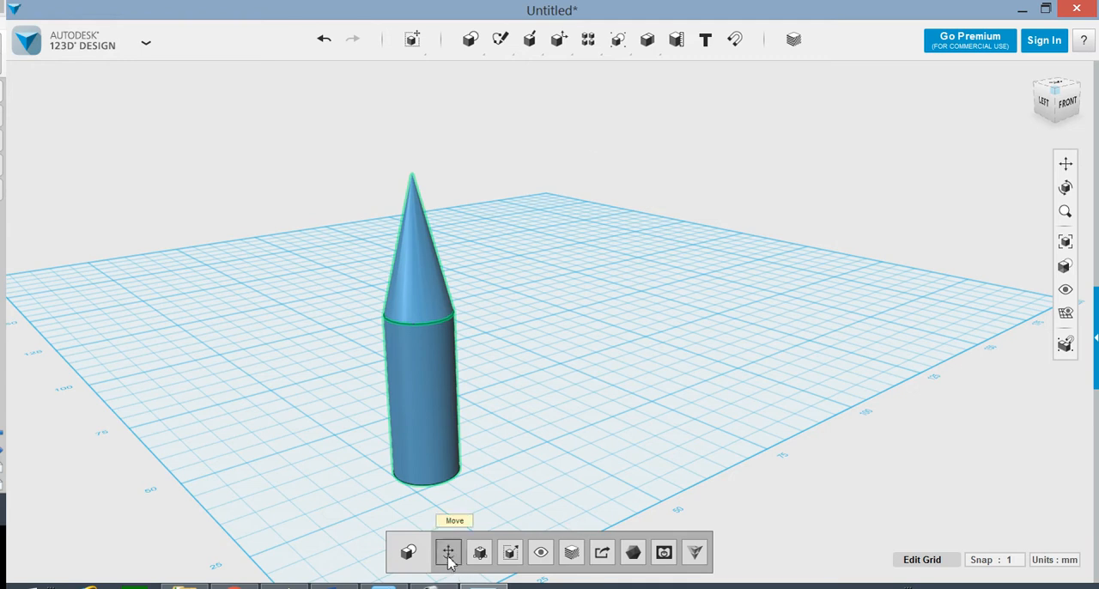
{"action": "mouse_move", "coordinate": [632, 552]}
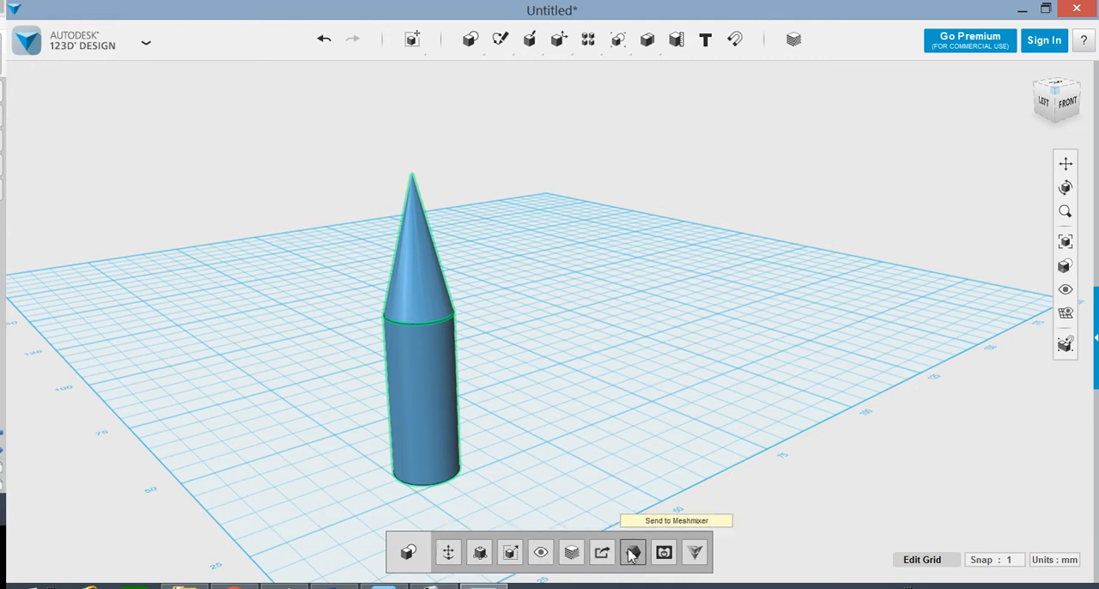
{"action": "mouse_move", "coordinate": [447, 552]}
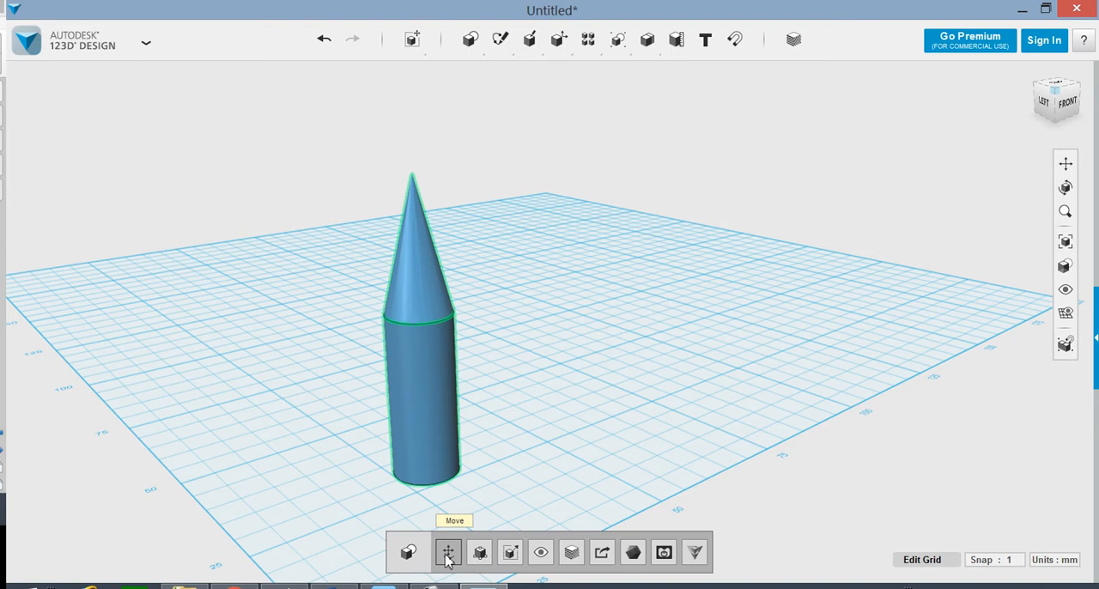
Use Grouping > Group to combine the cone and cylinder solids
{"action": "left_click", "coordinate": [589, 39]}
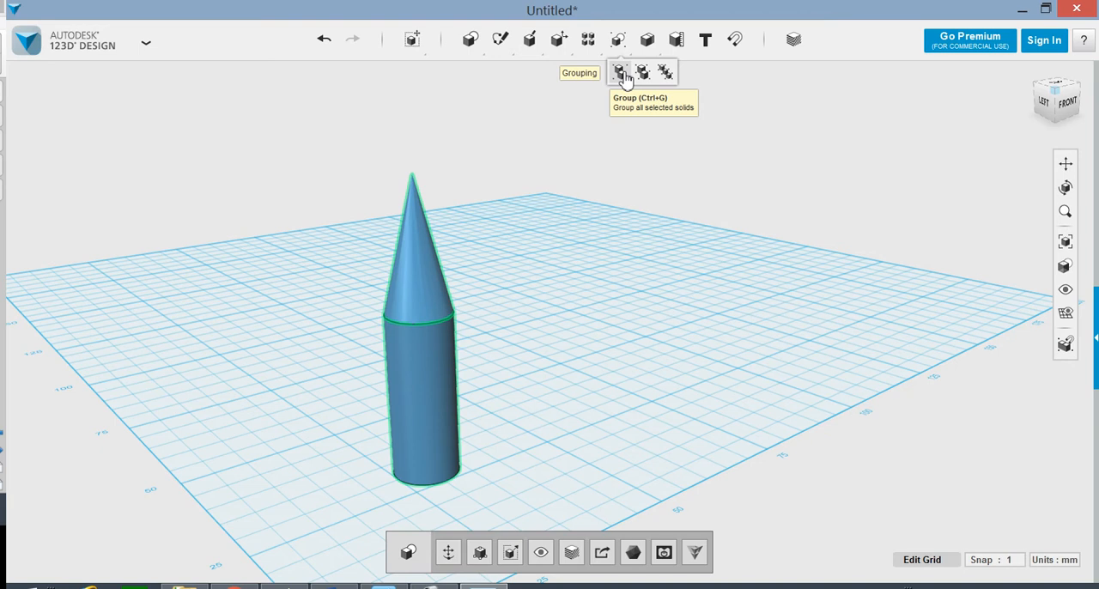
{"action": "left_click", "coordinate": [619, 72]}
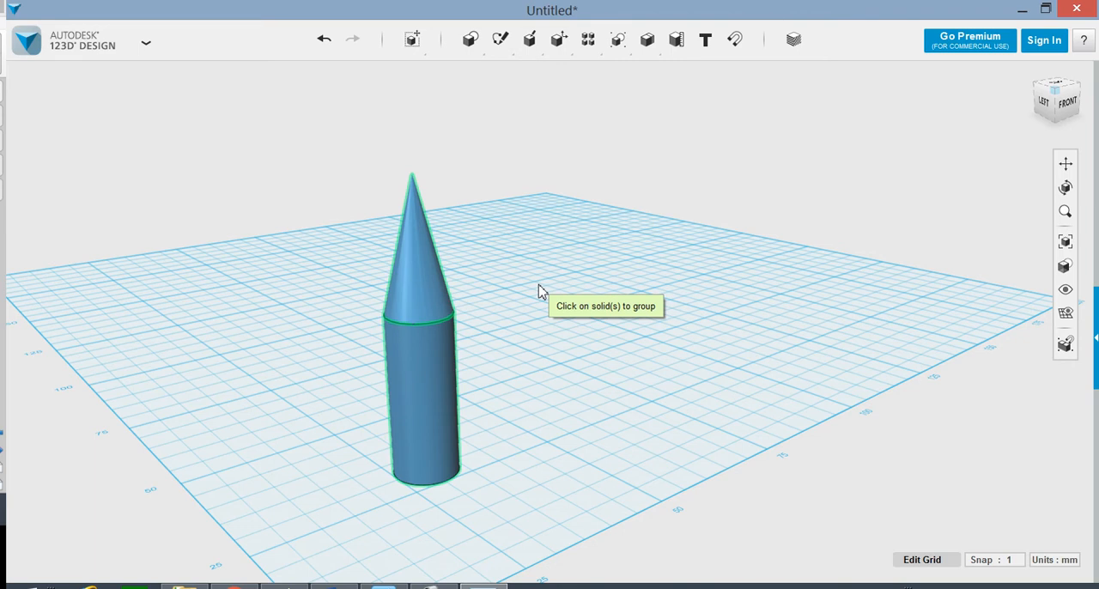
{"action": "mouse_move", "coordinate": [430, 360]}
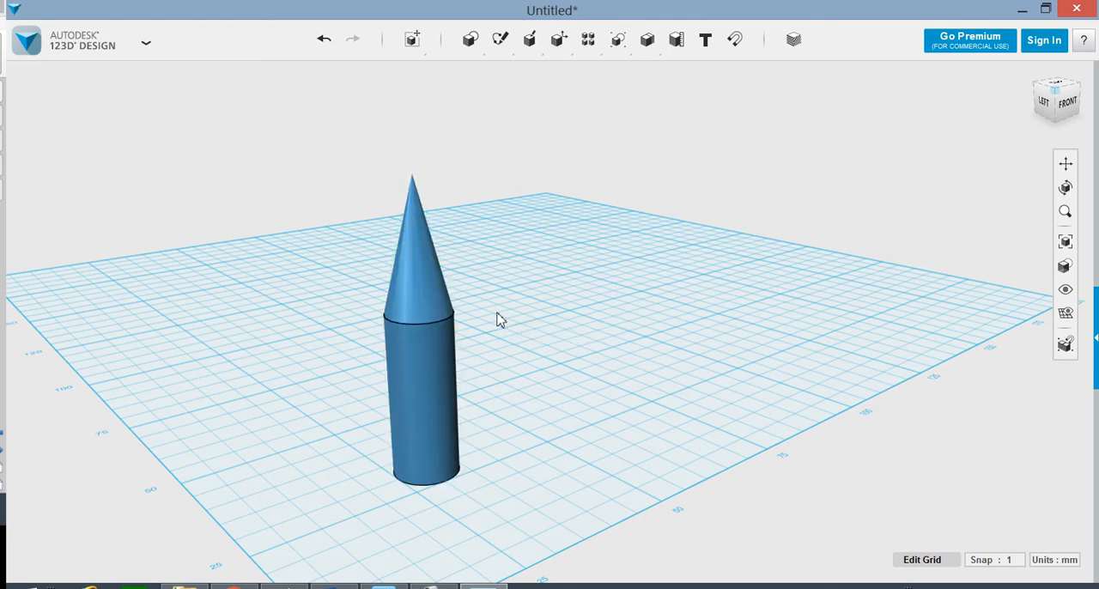
{"action": "left_click", "coordinate": [412, 39]}
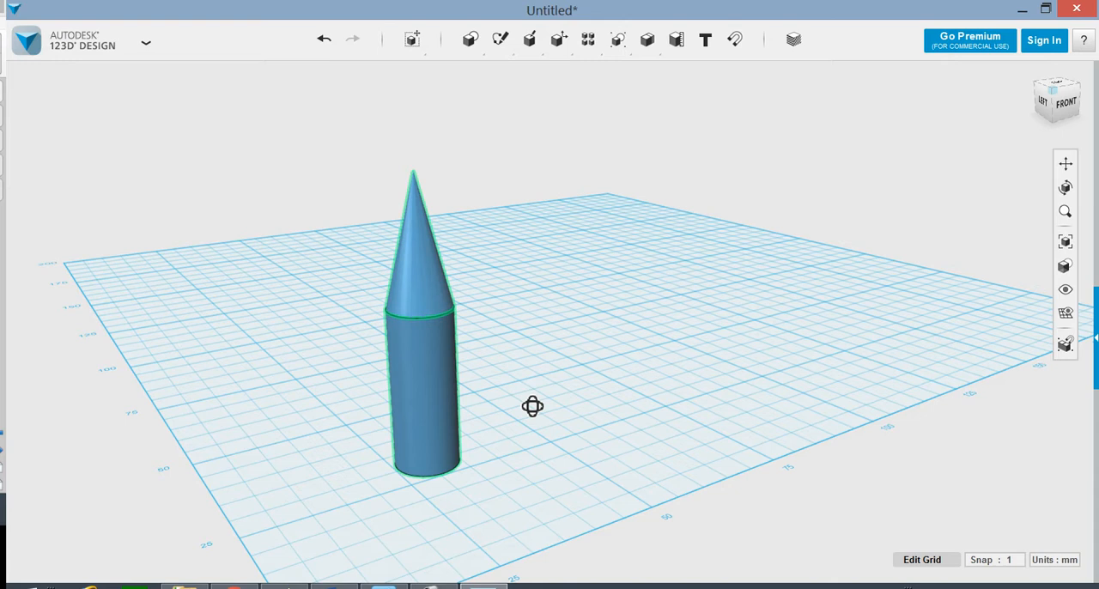
Paste a copy of the tower and slide it right along the X axis
{"action": "left_click_drag", "start_coordinate": [533, 406], "coordinate": [502, 408]}
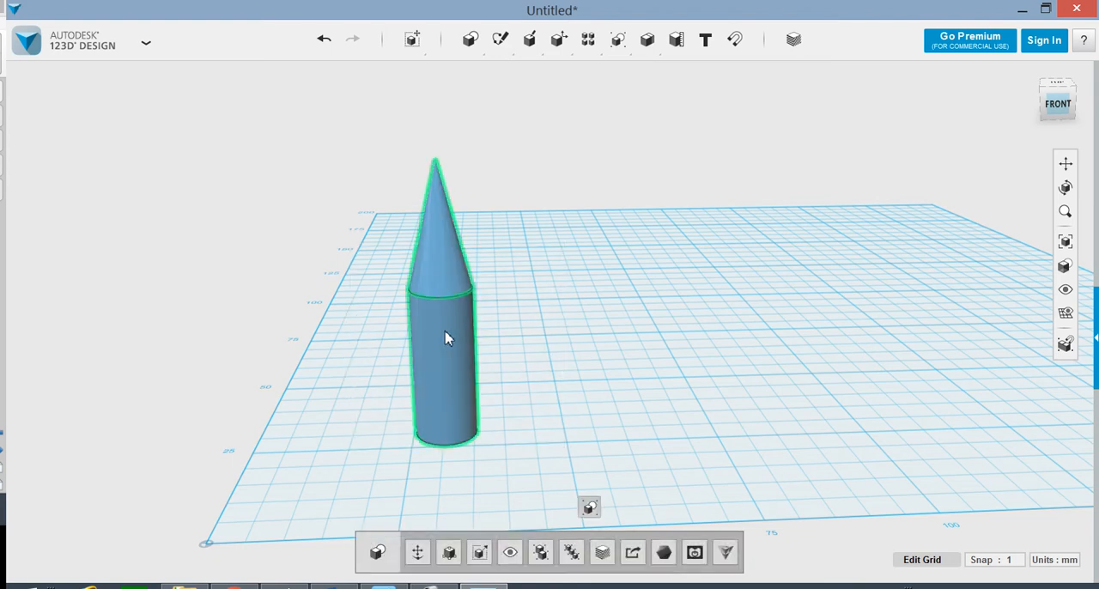
{"action": "mouse_move", "coordinate": [455, 402]}
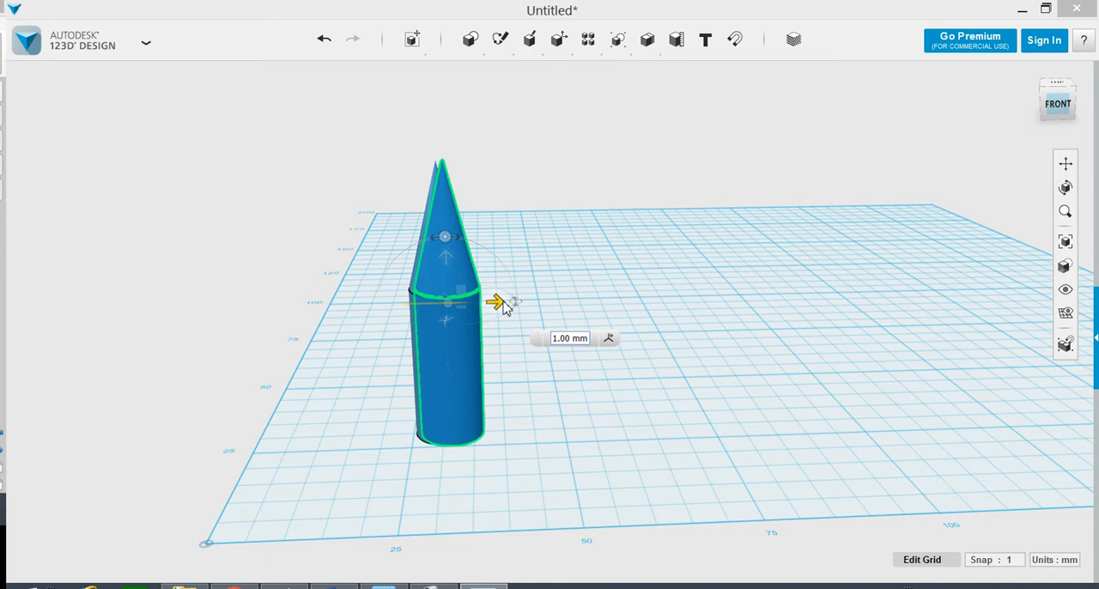
{"action": "left_click_drag", "start_coordinate": [496, 302], "coordinate": [688, 297]}
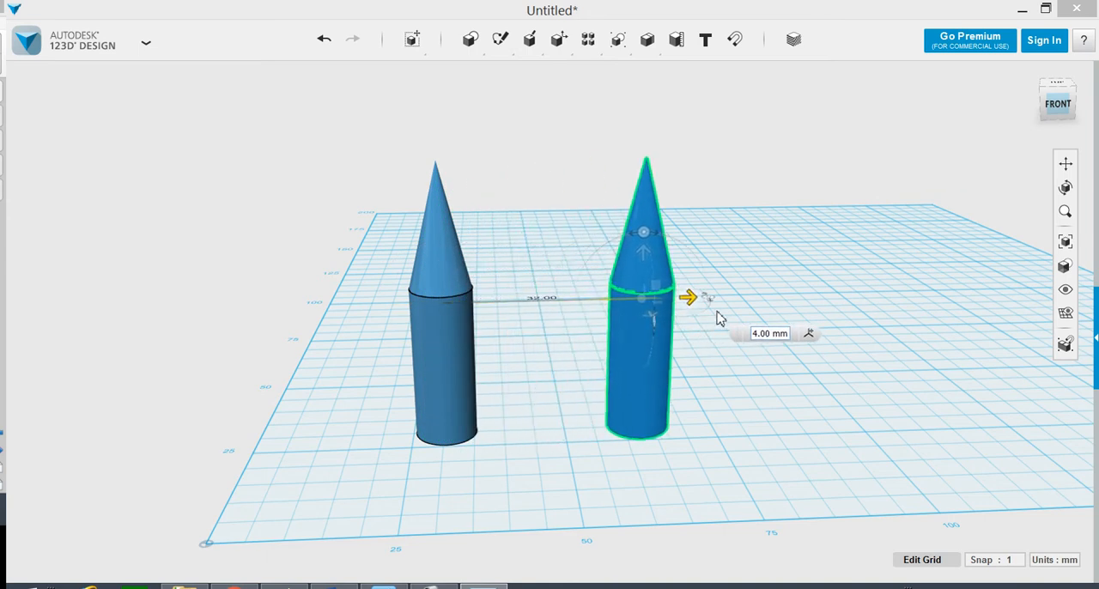
{"action": "left_click_drag", "start_coordinate": [689, 297], "coordinate": [811, 295]}
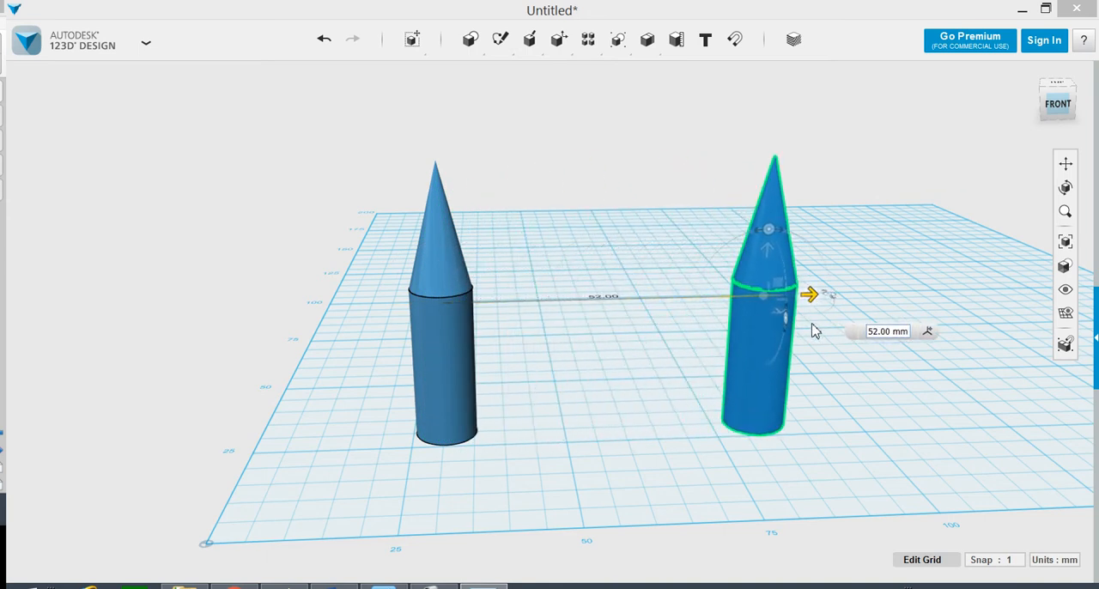
{"action": "left_click_drag", "start_coordinate": [811, 295], "coordinate": [796, 294]}
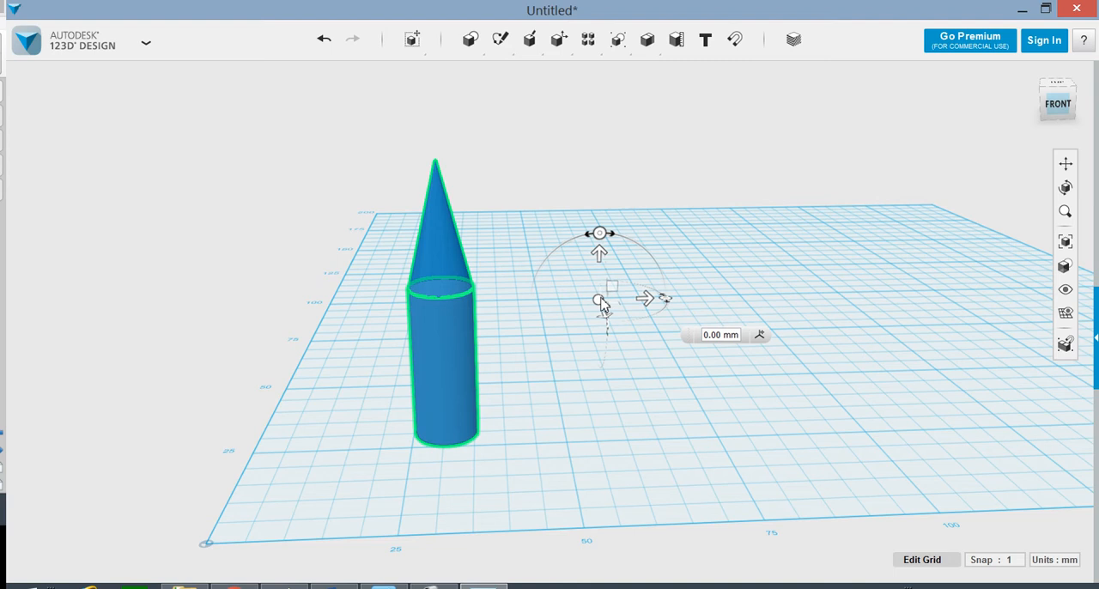
{"action": "left_click_drag", "start_coordinate": [597, 299], "coordinate": [653, 299]}
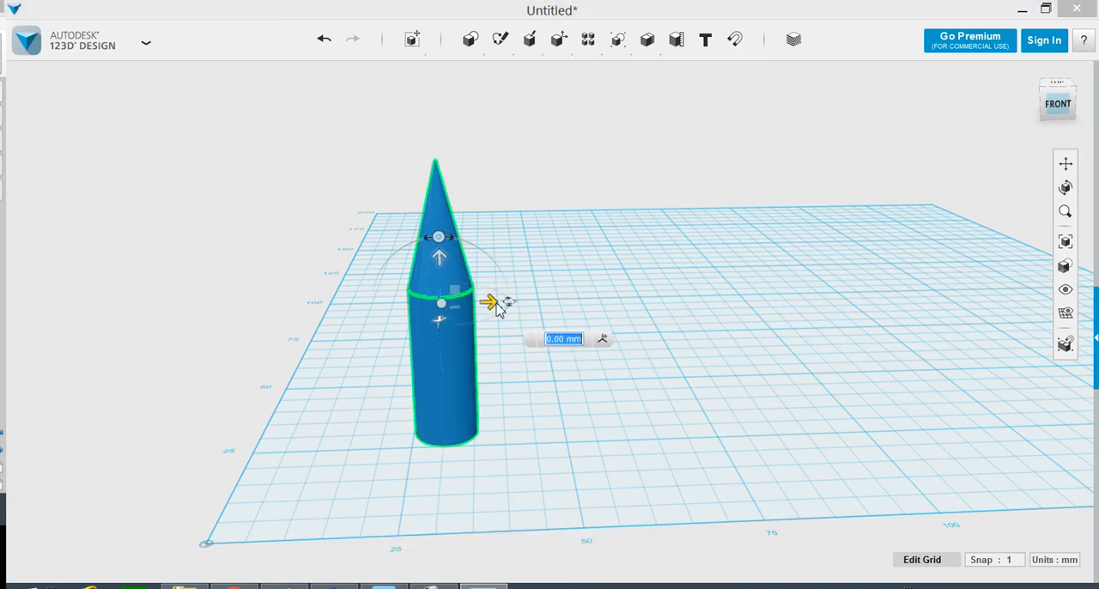
{"action": "left_click_drag", "start_coordinate": [489, 303], "coordinate": [762, 296]}
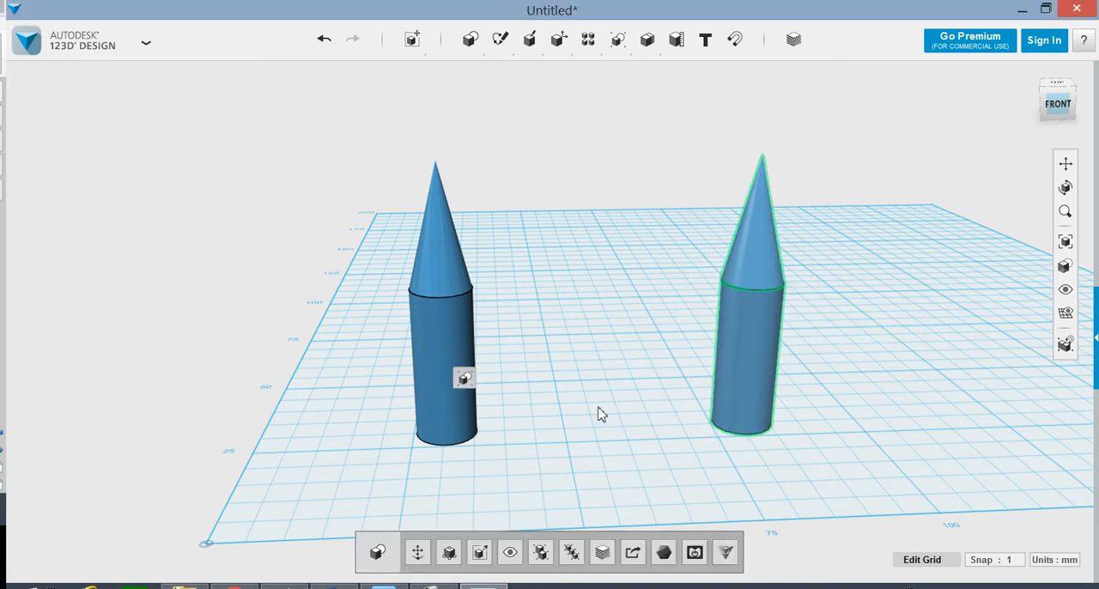
{"action": "left_click_drag", "start_coordinate": [601, 412], "coordinate": [659, 417]}
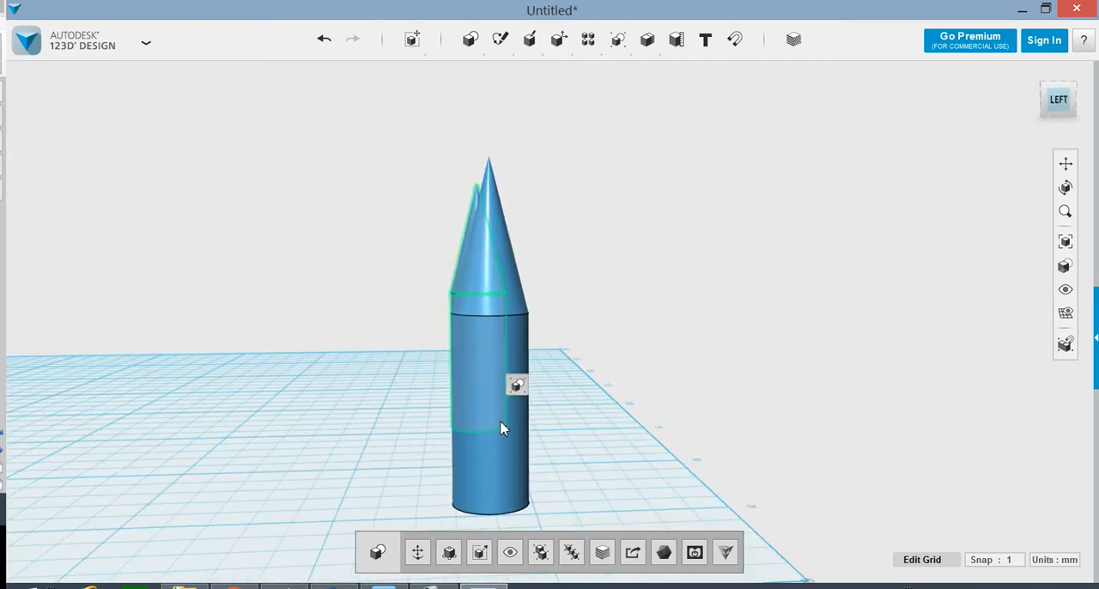
Select one of the overlapping towers and move it out to the left
{"action": "left_click", "coordinate": [417, 552]}
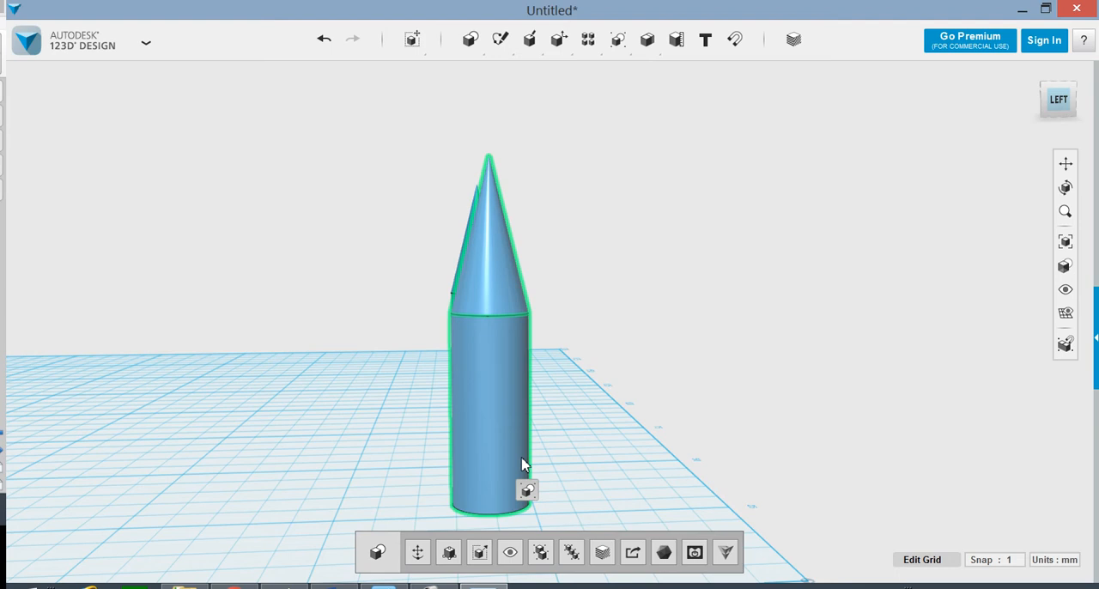
{"action": "left_click", "coordinate": [527, 490]}
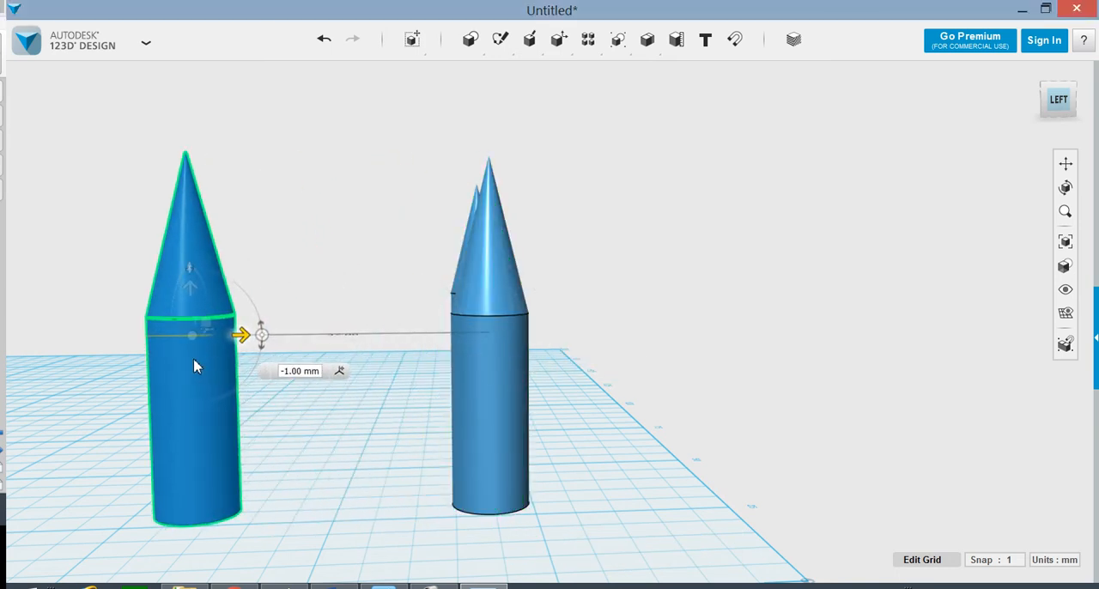
{"action": "left_click_drag", "start_coordinate": [243, 335], "coordinate": [133, 335]}
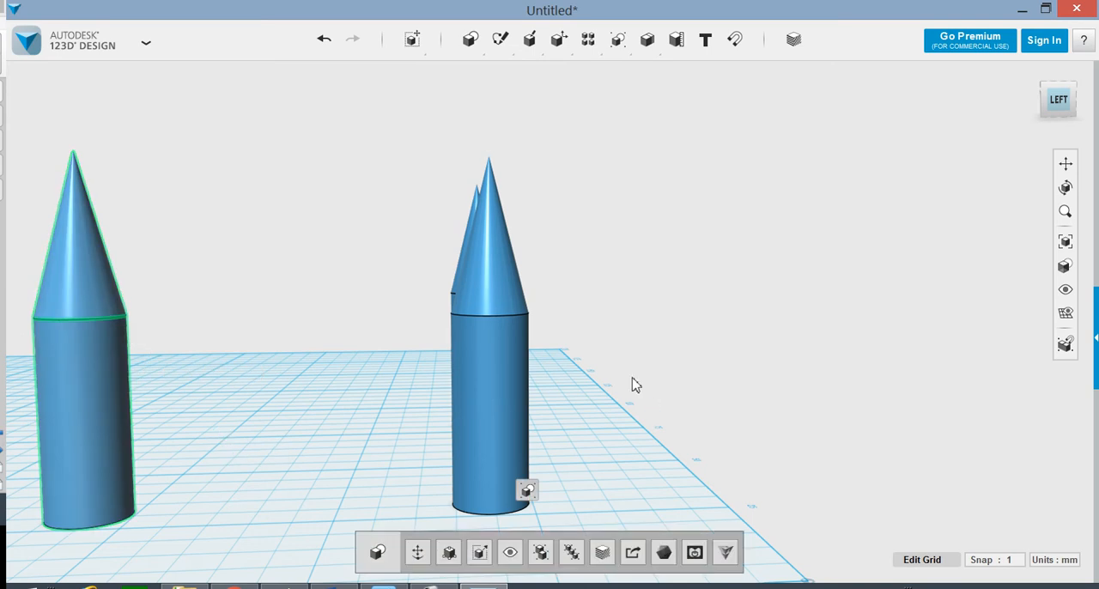
{"action": "left_click_drag", "start_coordinate": [636, 383], "coordinate": [442, 401]}
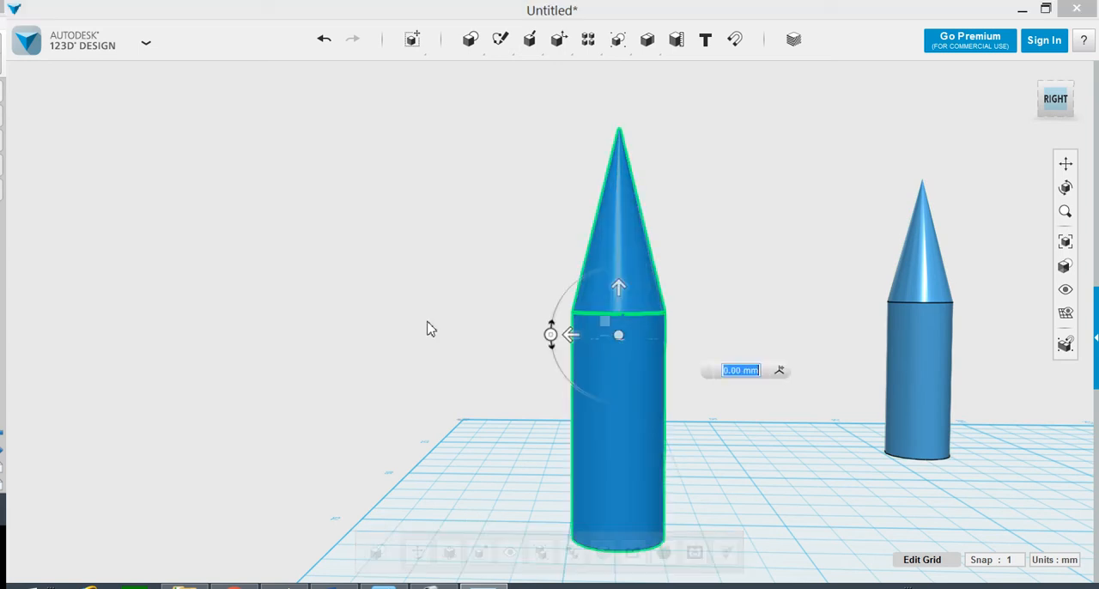
Slide the copied tower to about -46 mm and check the square layout from above
{"action": "left_click_drag", "start_coordinate": [618, 335], "coordinate": [755, 335]}
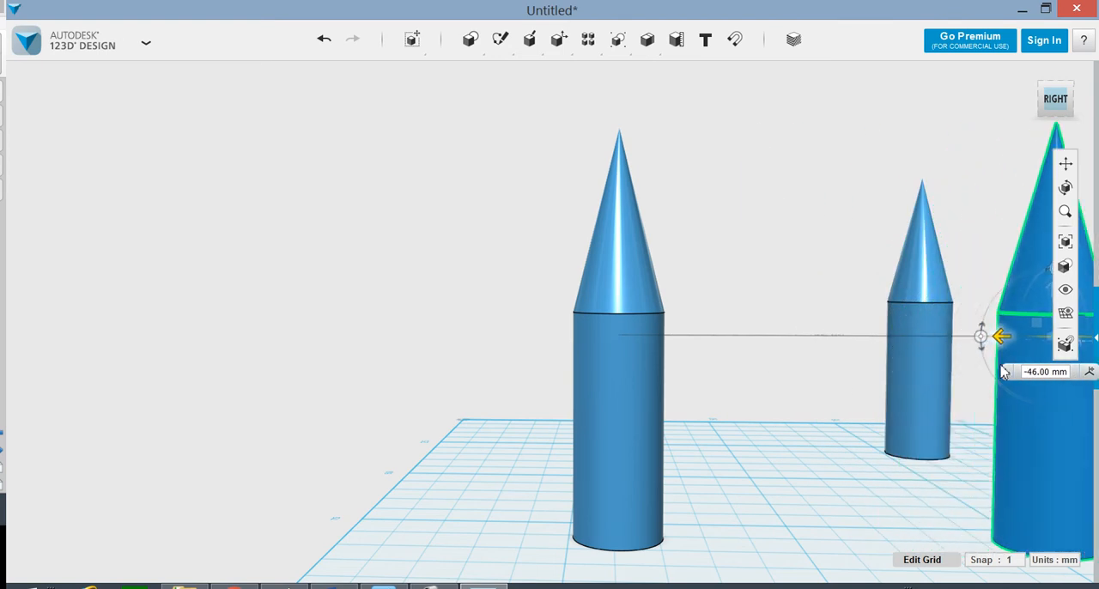
{"action": "left_click_drag", "start_coordinate": [1000, 336], "coordinate": [992, 335]}
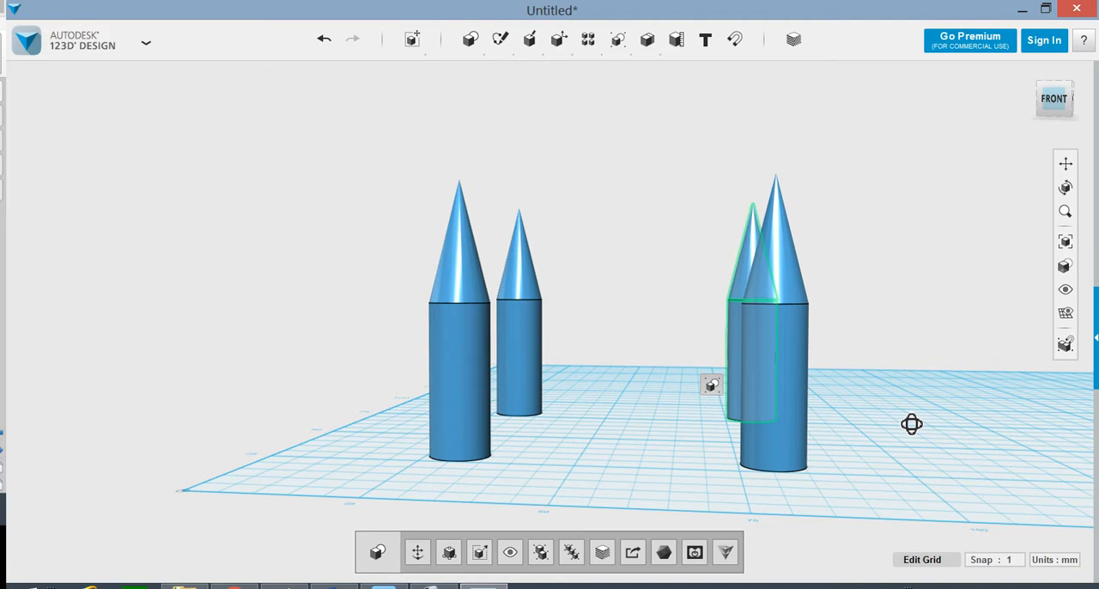
{"action": "left_click_drag", "start_coordinate": [912, 424], "coordinate": [884, 446]}
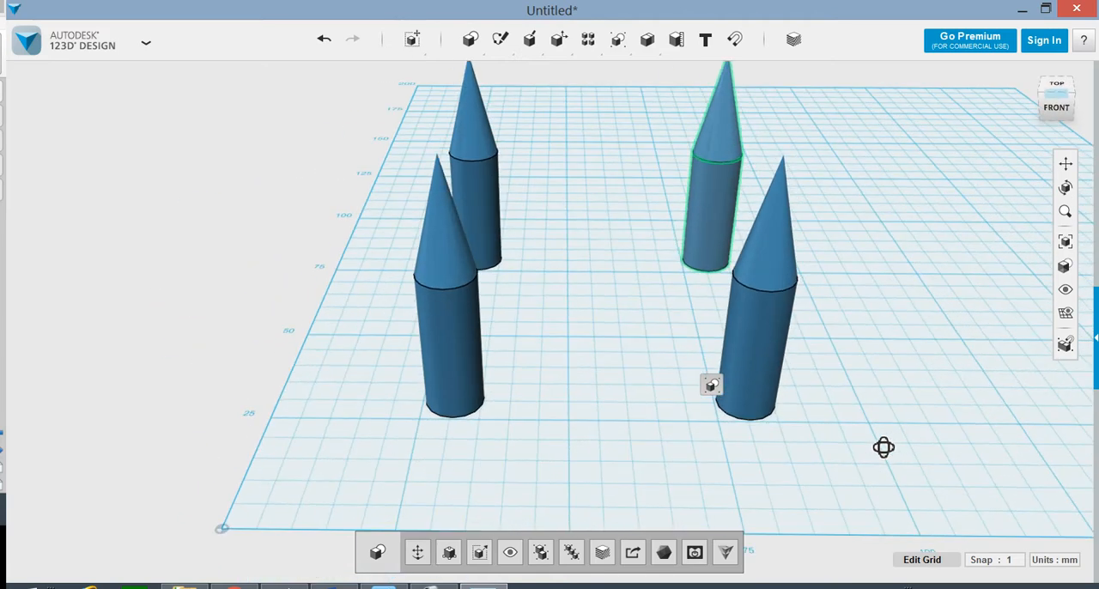
Create a box sized 10 x 50 x 20 and drop it between the front towers
{"action": "left_click", "coordinate": [499, 39]}
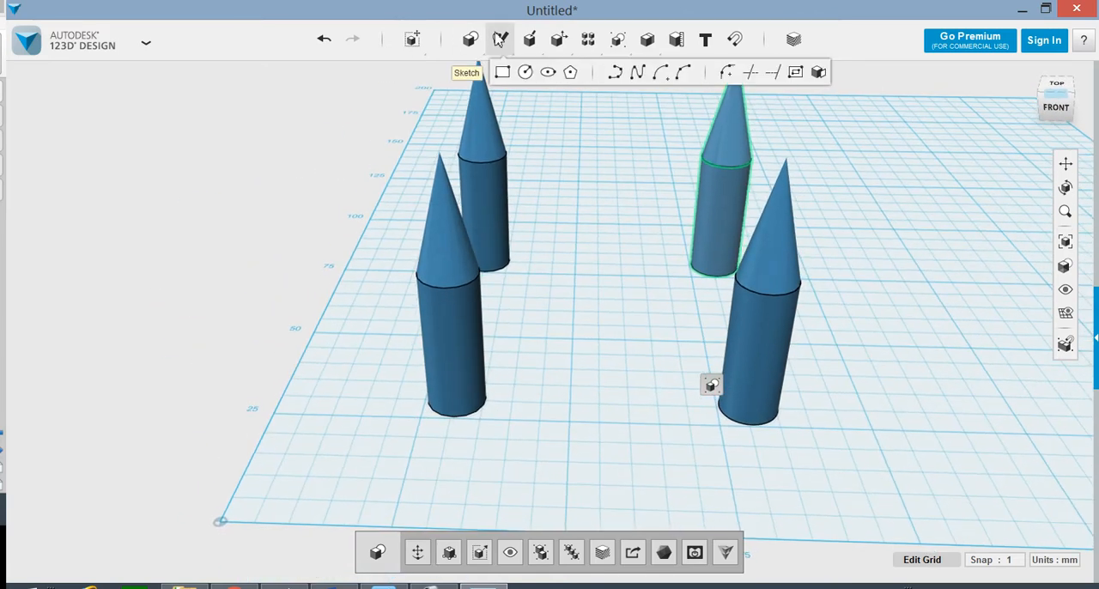
{"action": "left_click", "coordinate": [469, 39]}
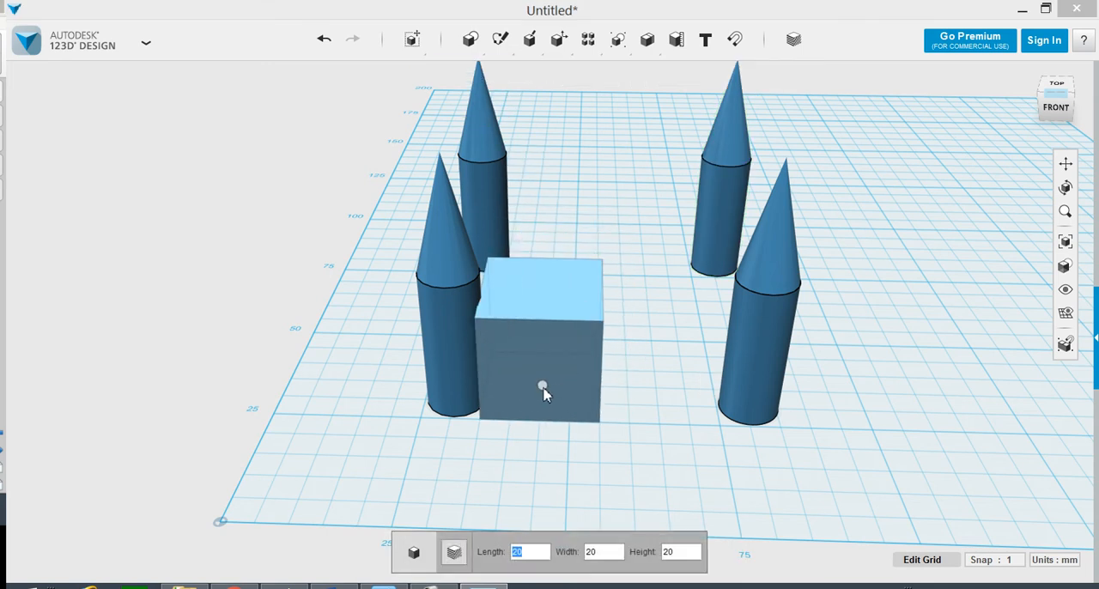
{"action": "left_click_drag", "start_coordinate": [541, 386], "coordinate": [571, 386]}
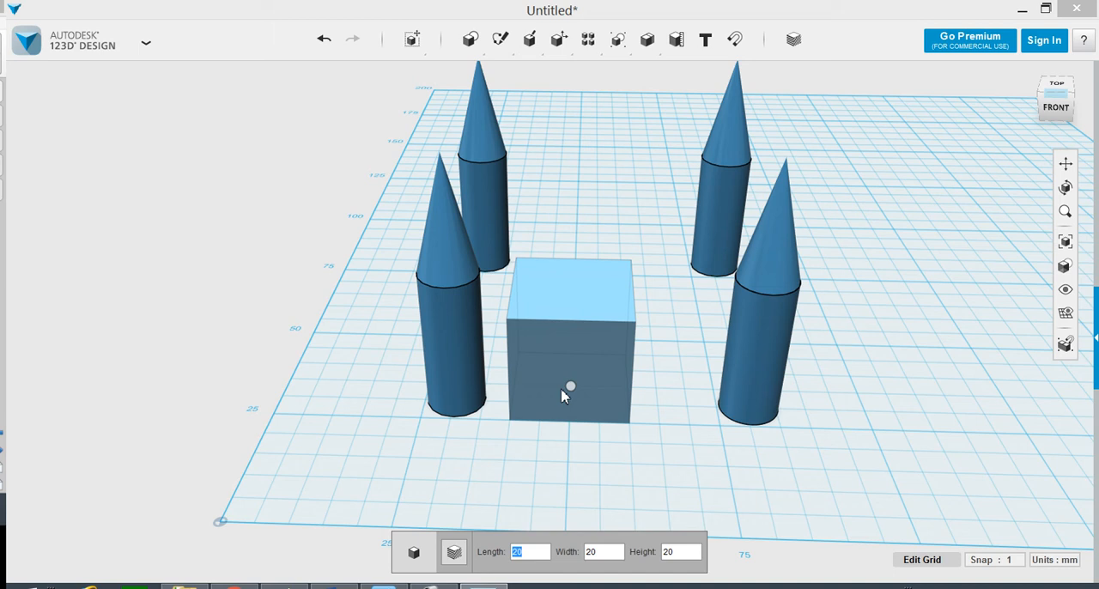
{"action": "mouse_move", "coordinate": [565, 396]}
{"action": "type", "text": "10"}
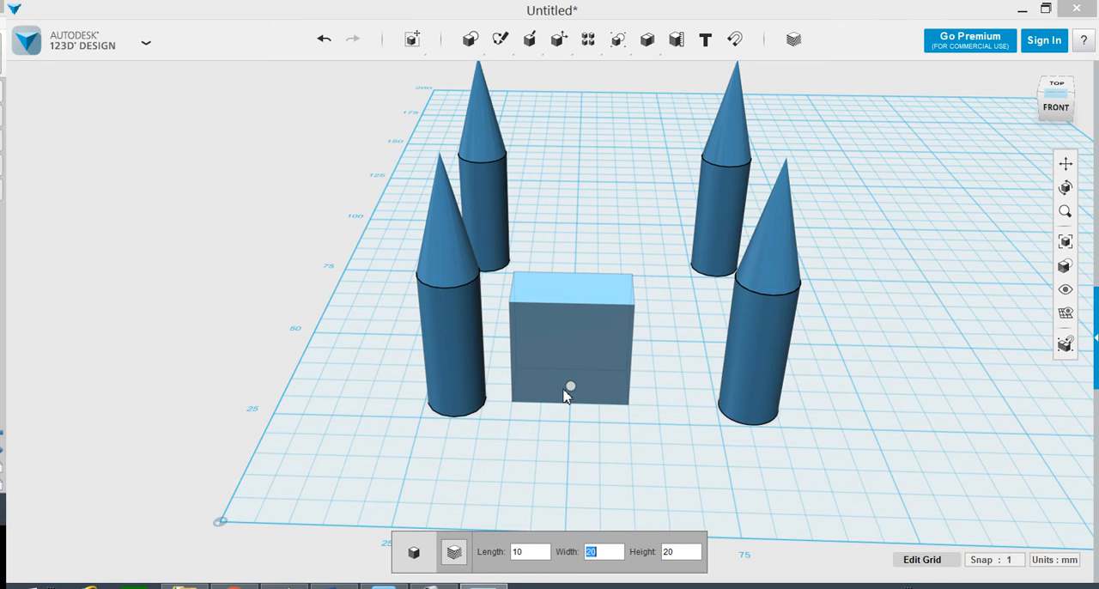
{"action": "type", "text": "50"}
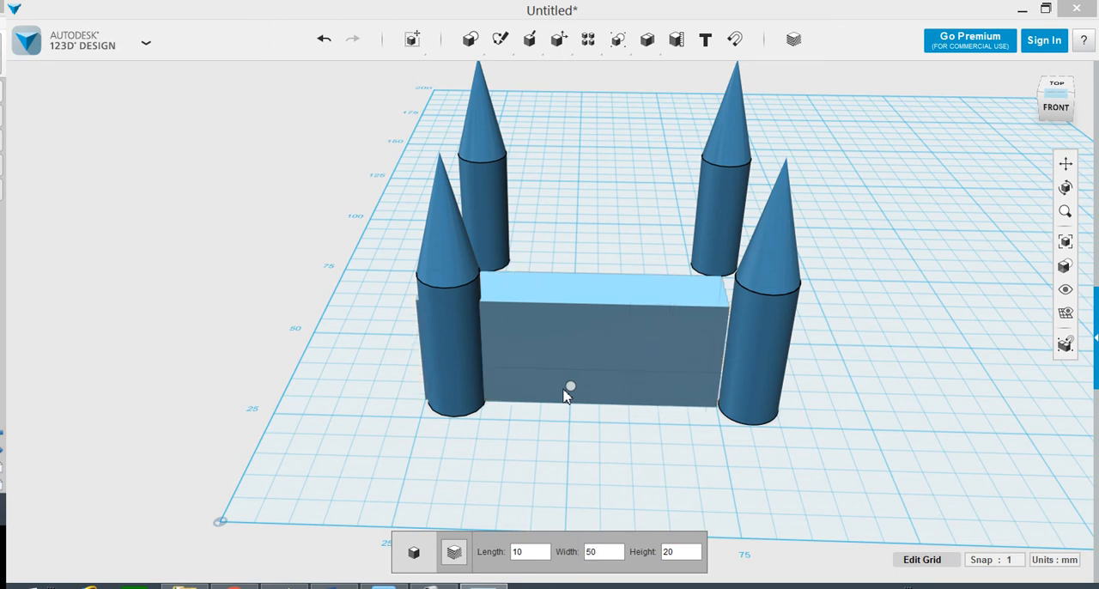
{"action": "left_click_drag", "start_coordinate": [570, 385], "coordinate": [598, 404]}
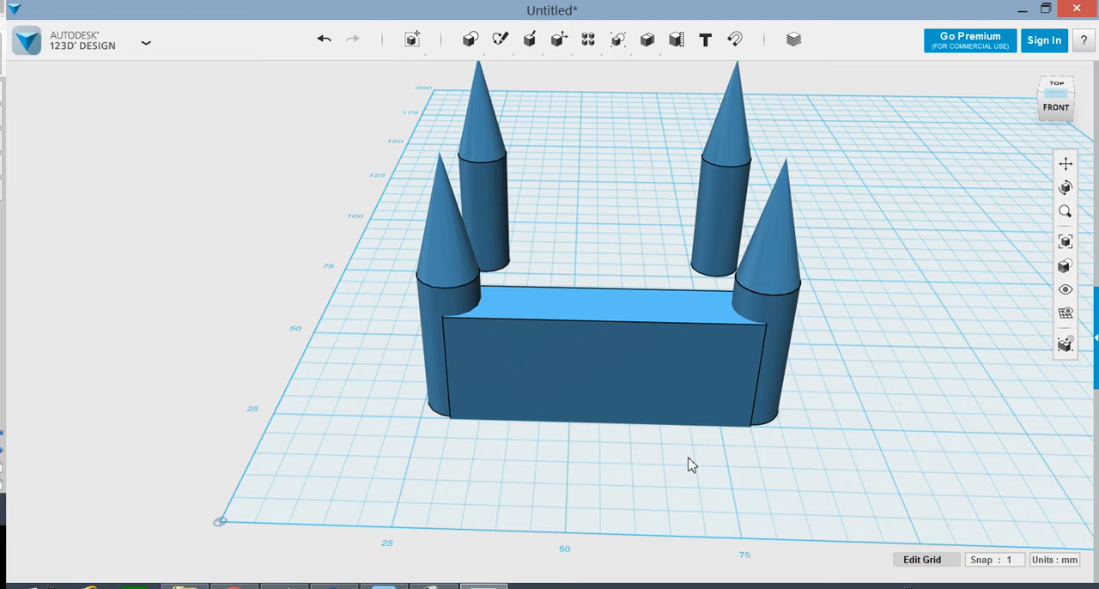
Ctrl+drag a copy of the front wall about 51 mm back between the rear towers
{"action": "left_click_drag", "start_coordinate": [692, 465], "coordinate": [612, 440]}
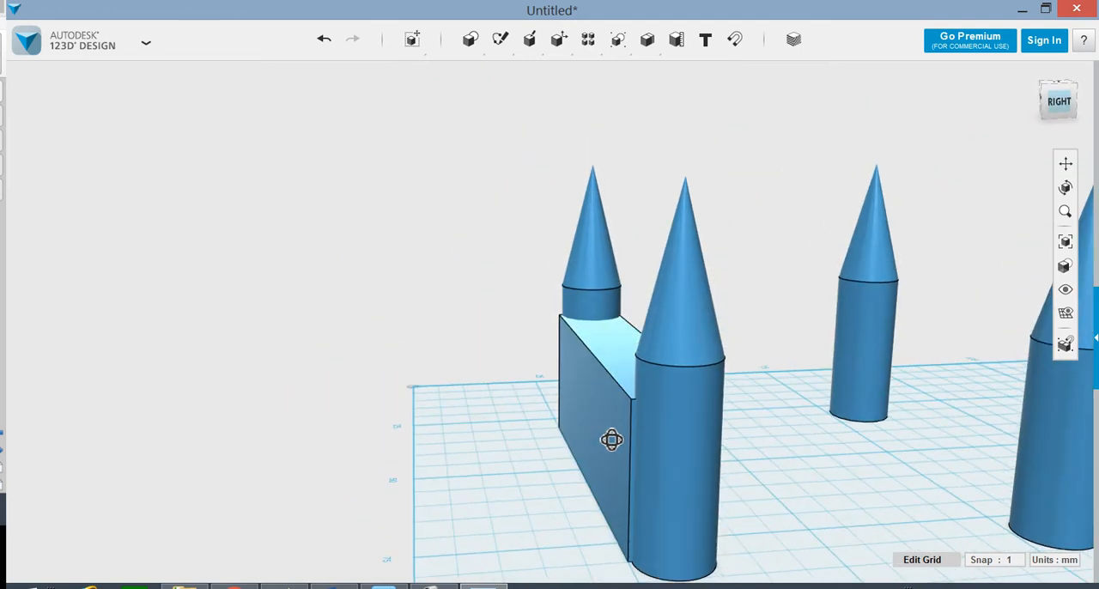
{"action": "left_click_drag", "start_coordinate": [613, 441], "coordinate": [690, 455]}
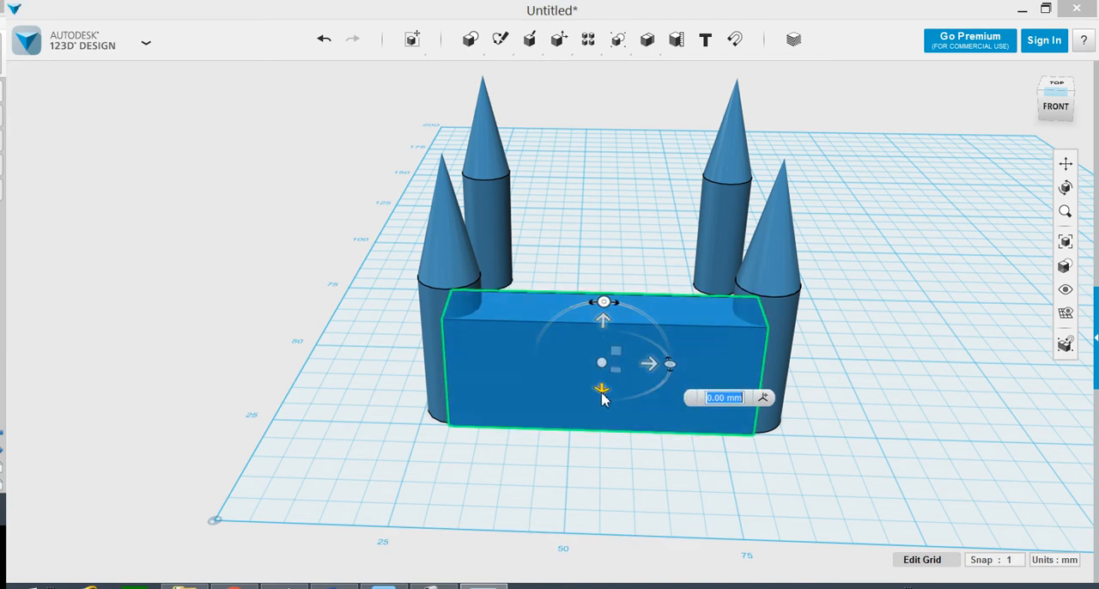
{"action": "left_click_drag", "start_coordinate": [603, 388], "coordinate": [603, 249]}
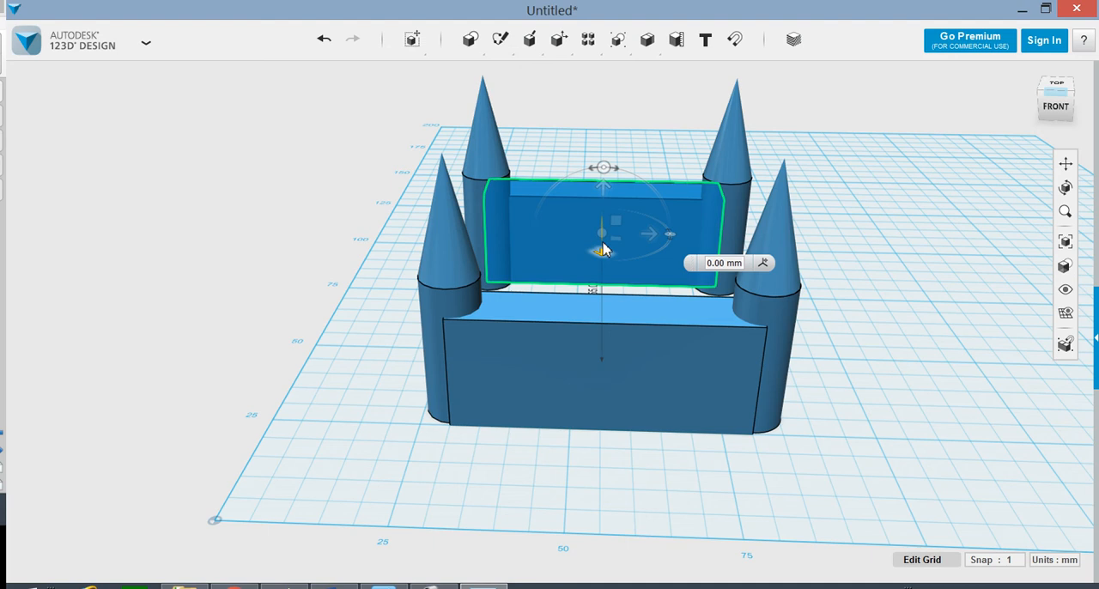
{"action": "left_click_drag", "start_coordinate": [601, 249], "coordinate": [601, 262]}
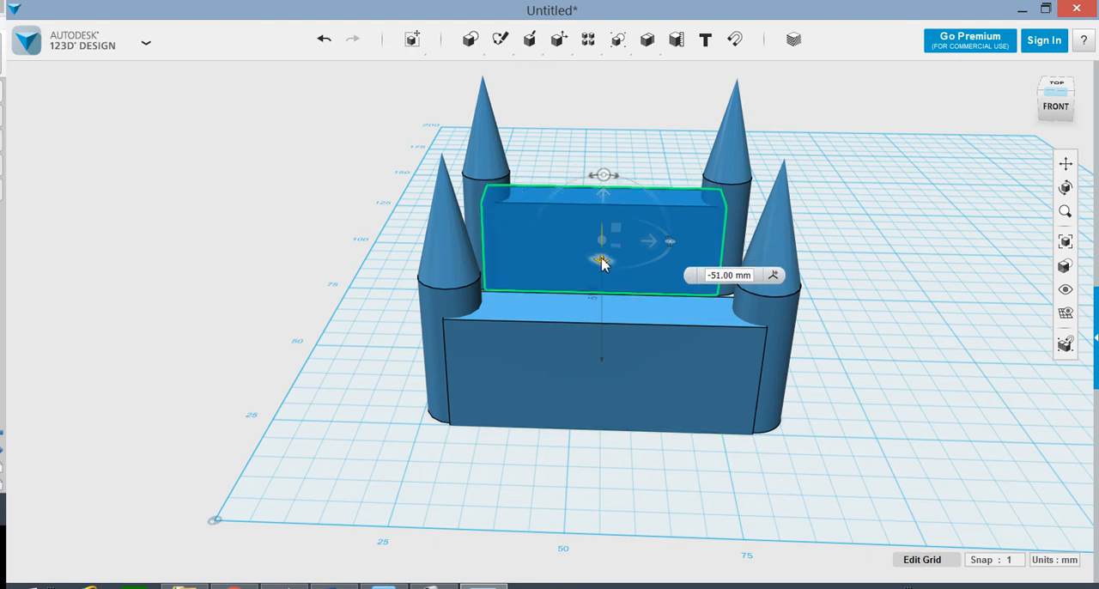
{"action": "left_click_drag", "start_coordinate": [600, 261], "coordinate": [601, 258]}
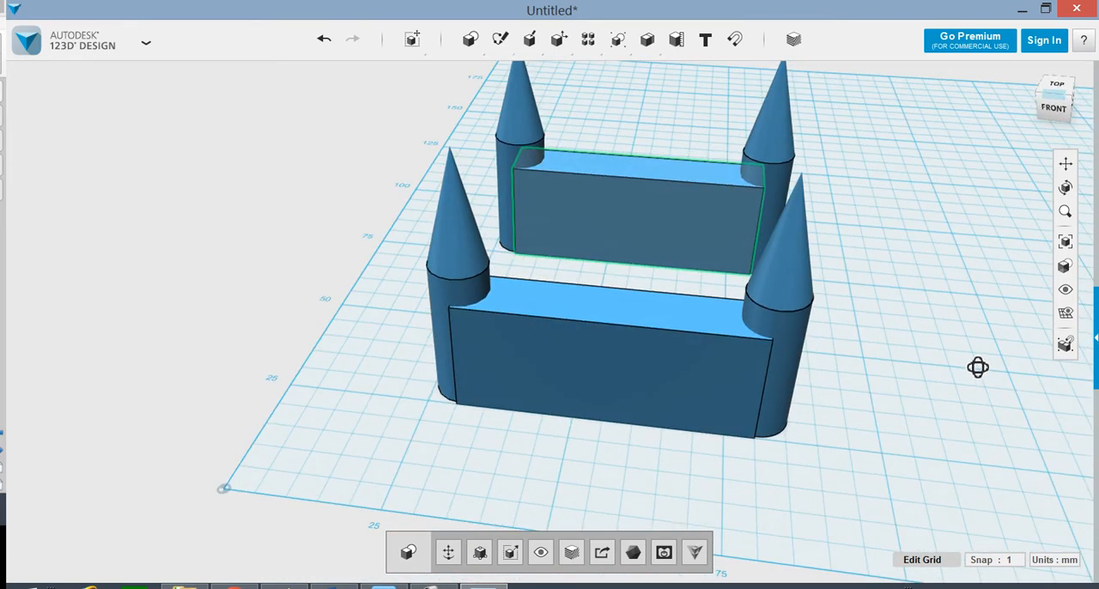
Rotate a wall copy 90° and slide it about 28 mm onto the right-side towers
{"action": "left_click_drag", "start_coordinate": [977, 367], "coordinate": [627, 385]}
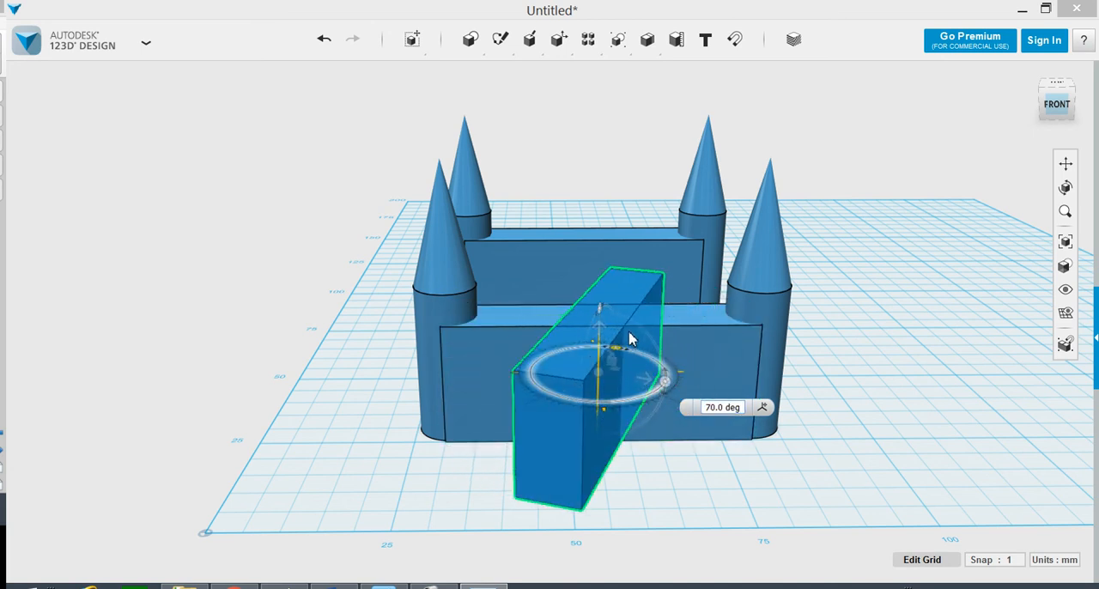
{"action": "left_click_drag", "start_coordinate": [631, 339], "coordinate": [601, 344]}
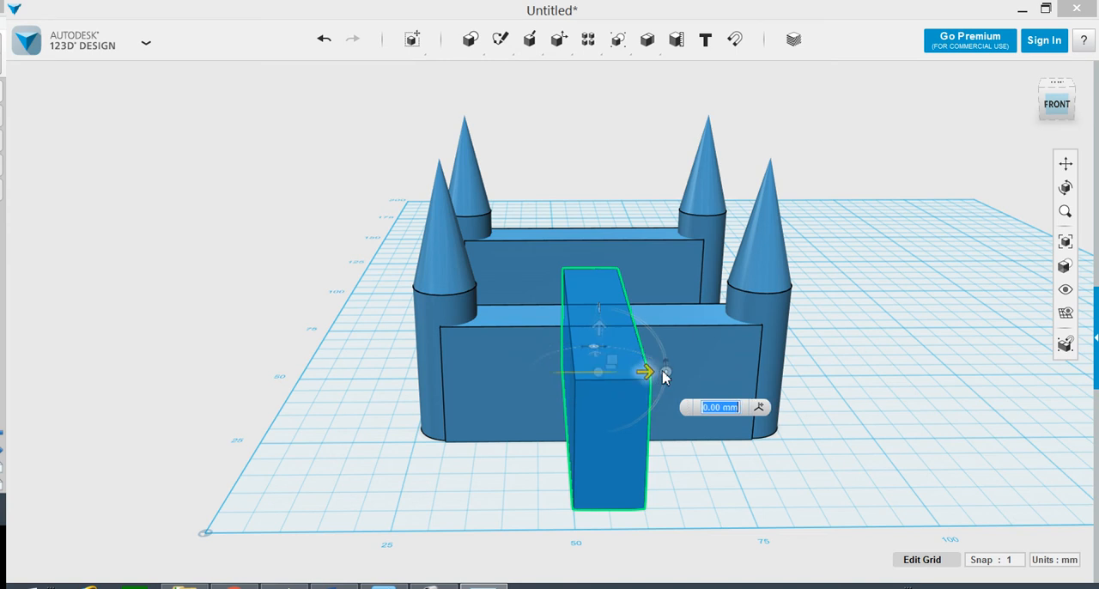
{"action": "left_click_drag", "start_coordinate": [647, 372], "coordinate": [802, 370]}
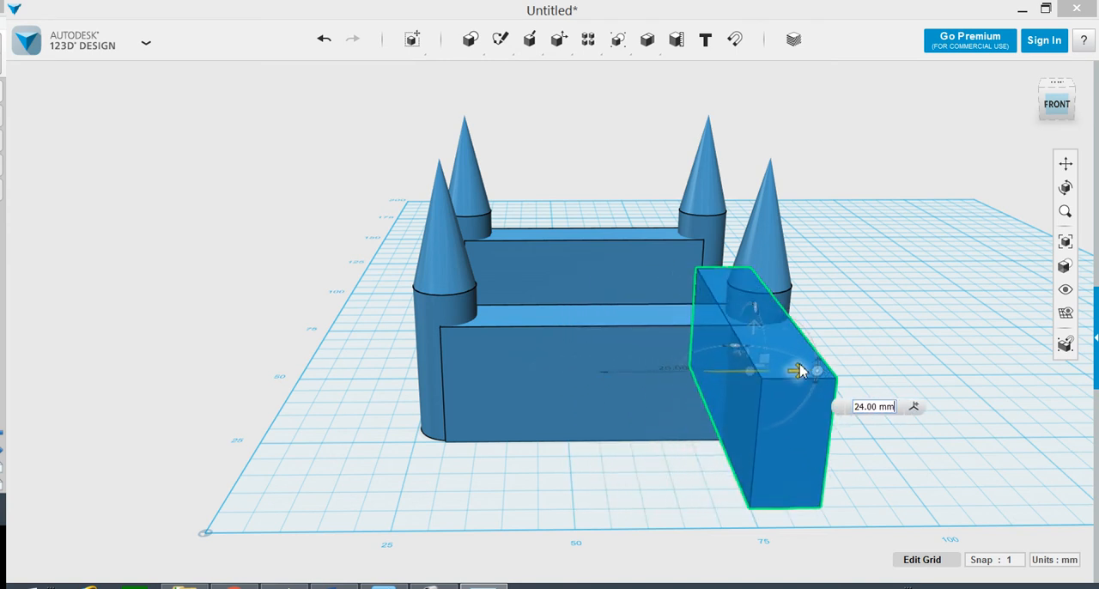
{"action": "left_click_drag", "start_coordinate": [798, 370], "coordinate": [812, 371]}
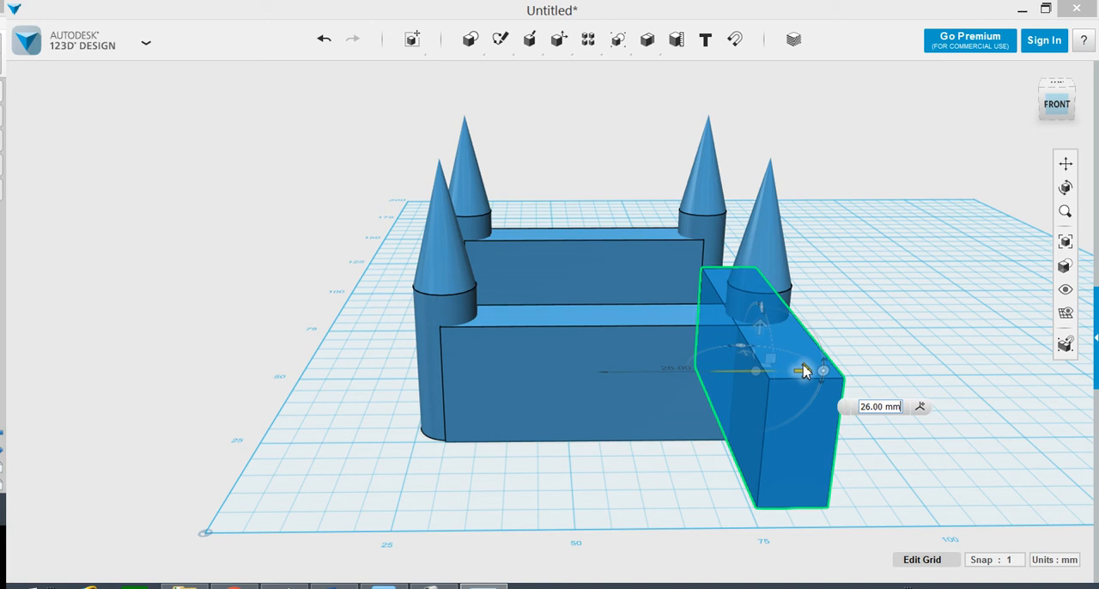
{"action": "left_click_drag", "start_coordinate": [822, 371], "coordinate": [802, 371]}
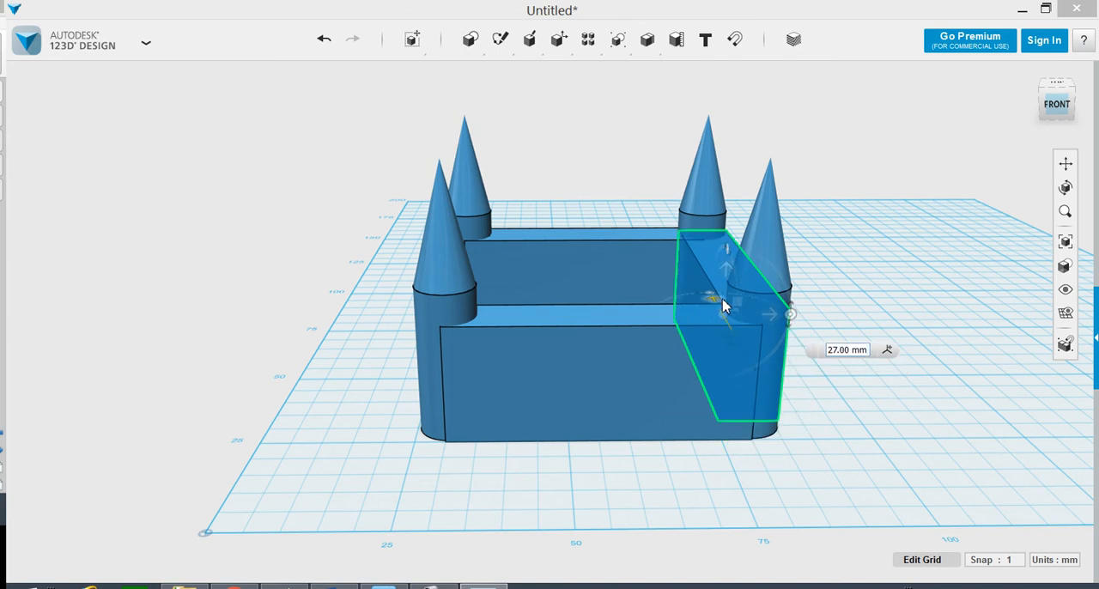
{"action": "mouse_move", "coordinate": [719, 308]}
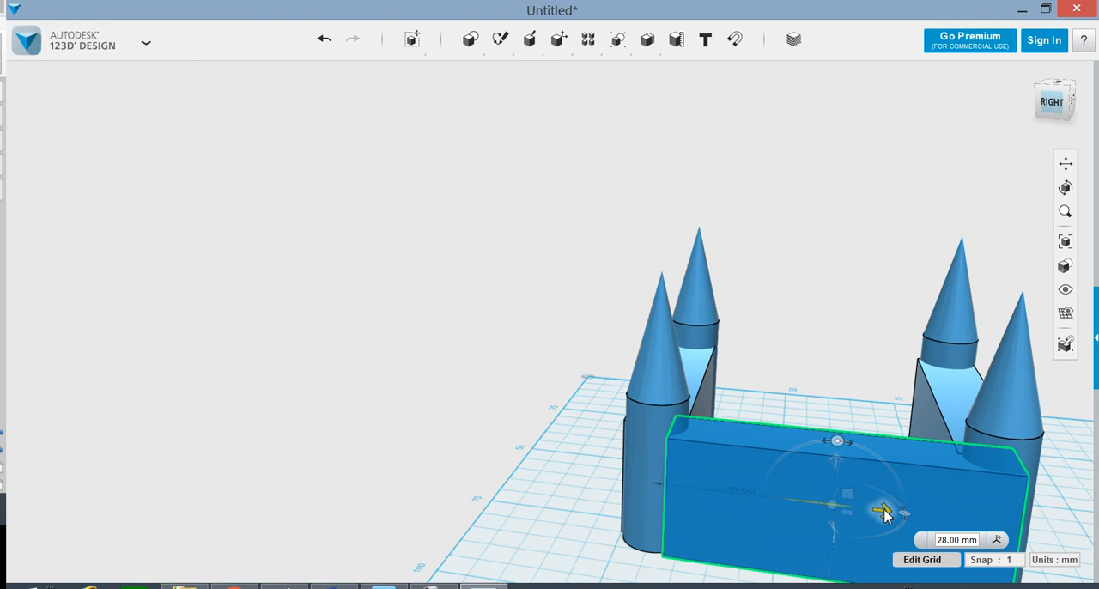
{"action": "left_click_drag", "start_coordinate": [885, 508], "coordinate": [859, 508]}
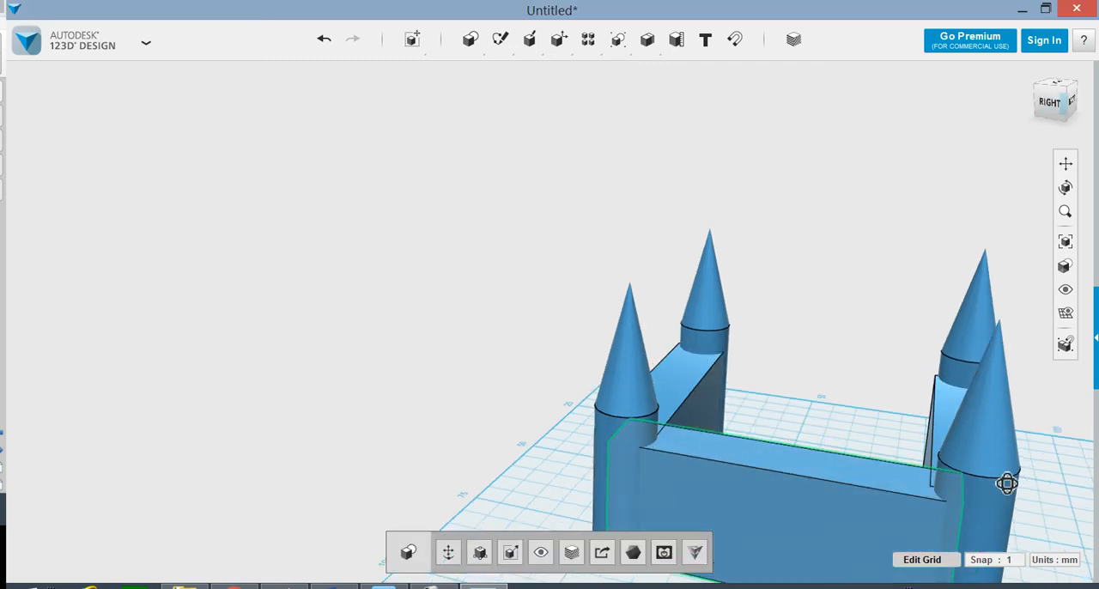
{"action": "left_click_drag", "start_coordinate": [1007, 483], "coordinate": [802, 507]}
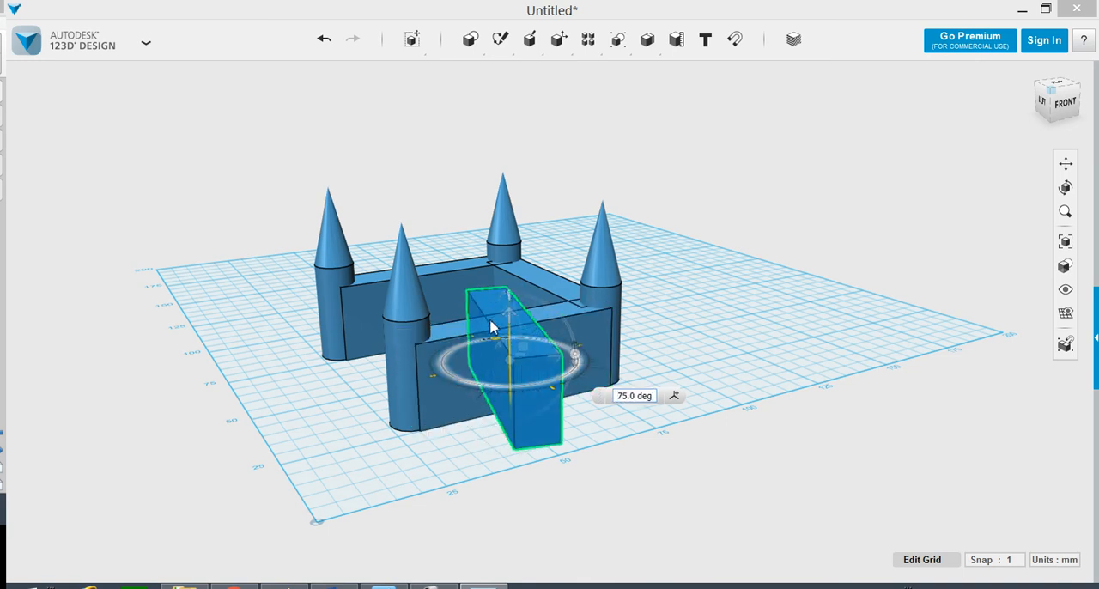
Rotate the new wall copy 90° and move it in line with the left towers
{"action": "left_click_drag", "start_coordinate": [494, 337], "coordinate": [472, 339]}
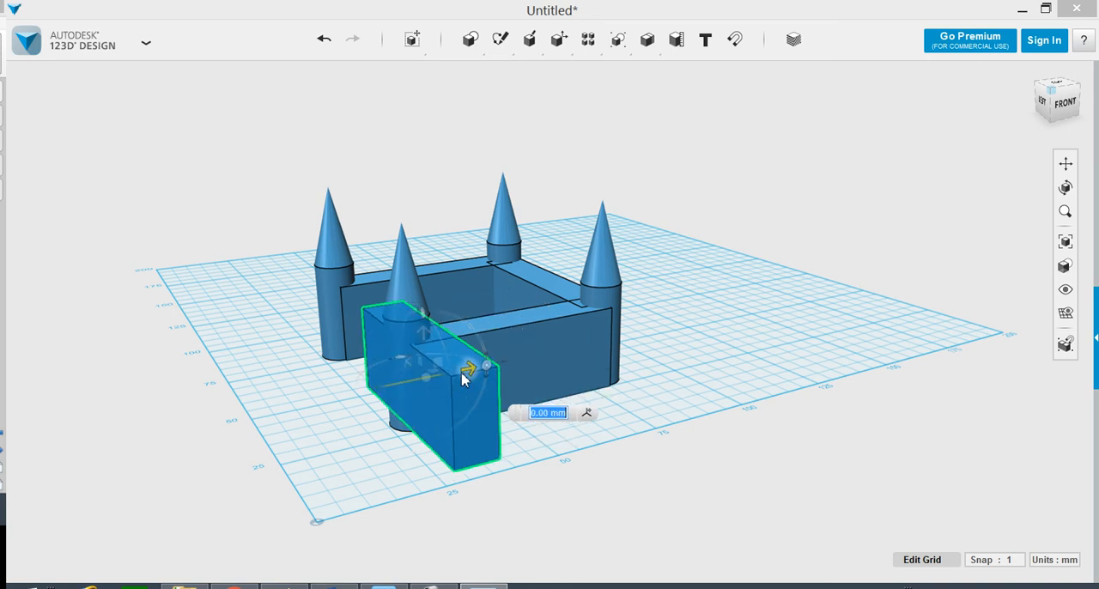
{"action": "left_click_drag", "start_coordinate": [470, 367], "coordinate": [451, 373]}
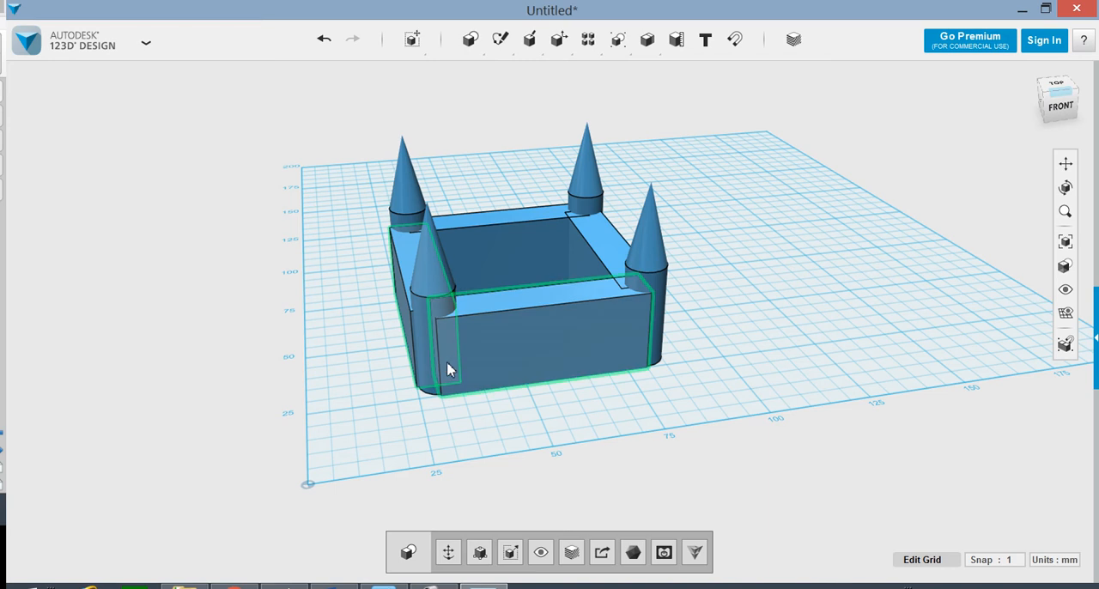
{"action": "mouse_move", "coordinate": [528, 372]}
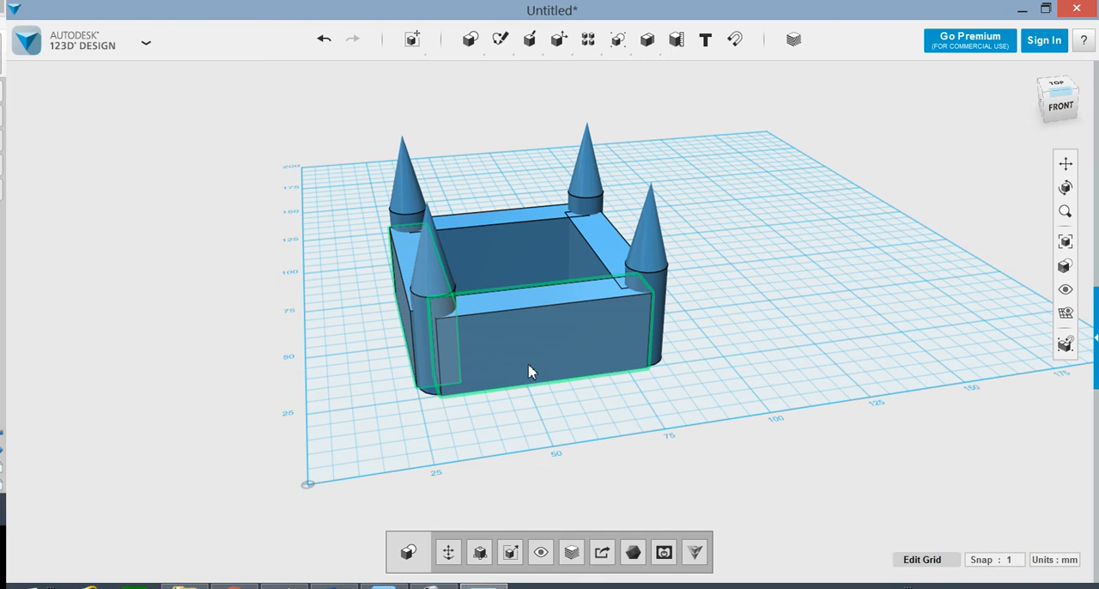
{"action": "mouse_move", "coordinate": [527, 340]}
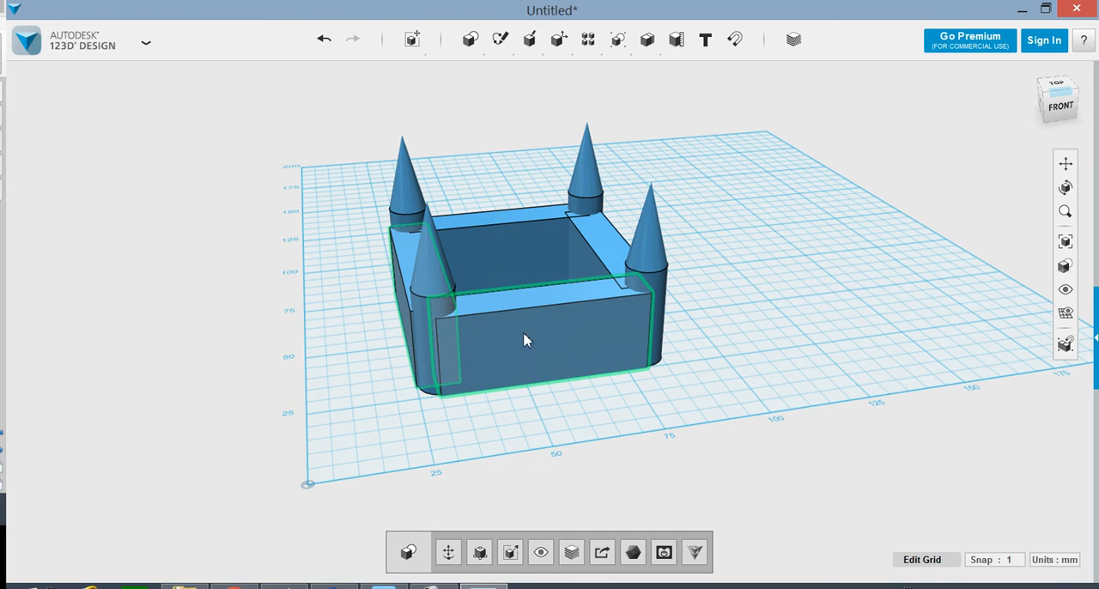
{"action": "mouse_move", "coordinate": [603, 339]}
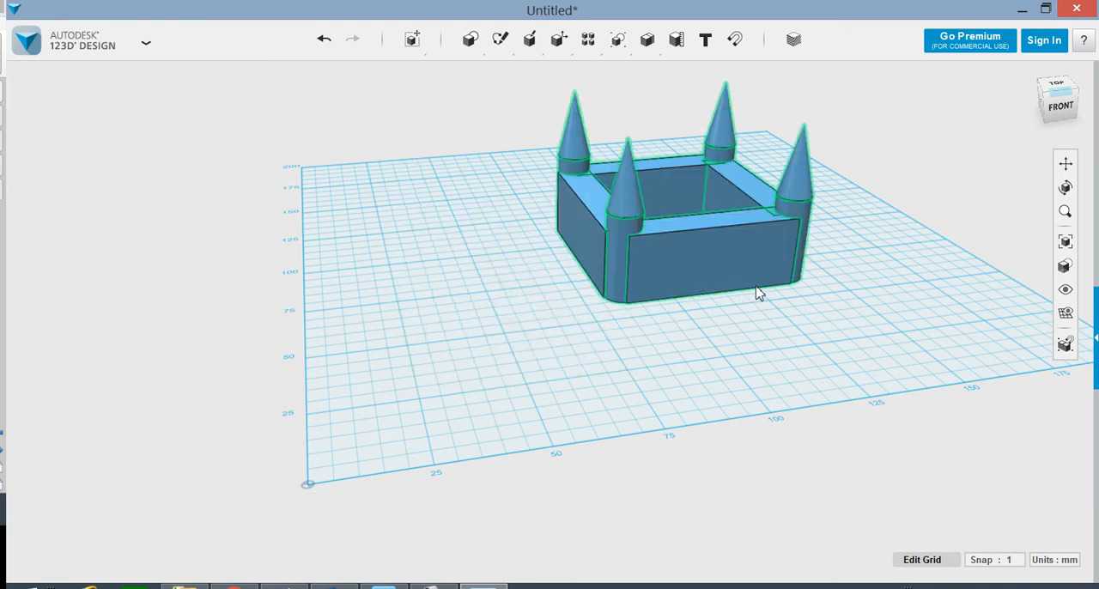
Drag the grouped castle toward the grid origin and orbit to inspect its underside and top
{"action": "left_click_drag", "start_coordinate": [760, 292], "coordinate": [490, 317]}
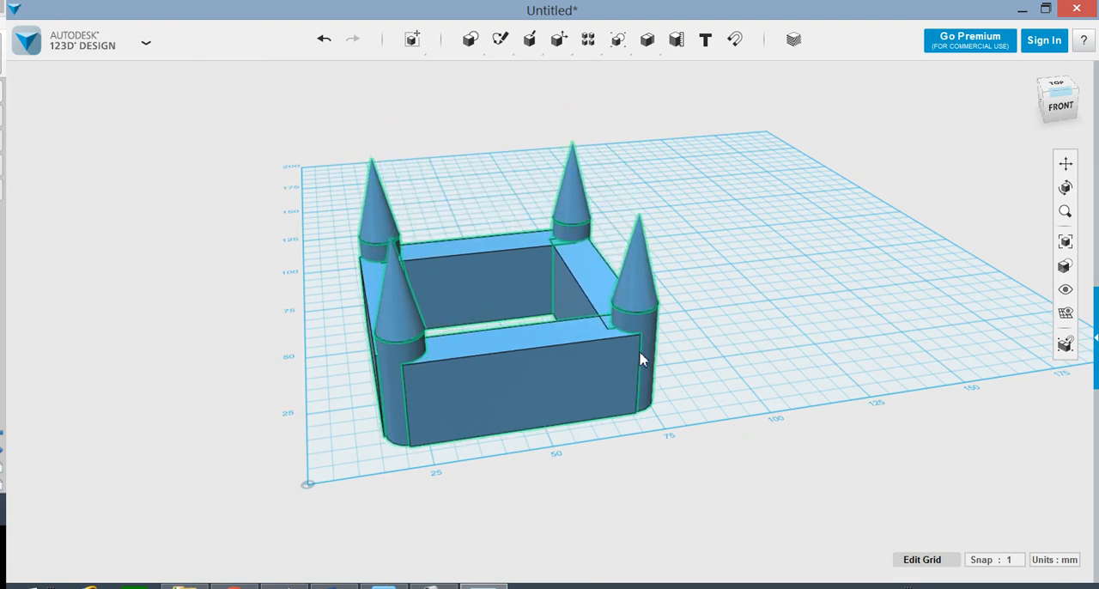
{"action": "left_click_drag", "start_coordinate": [639, 359], "coordinate": [601, 355]}
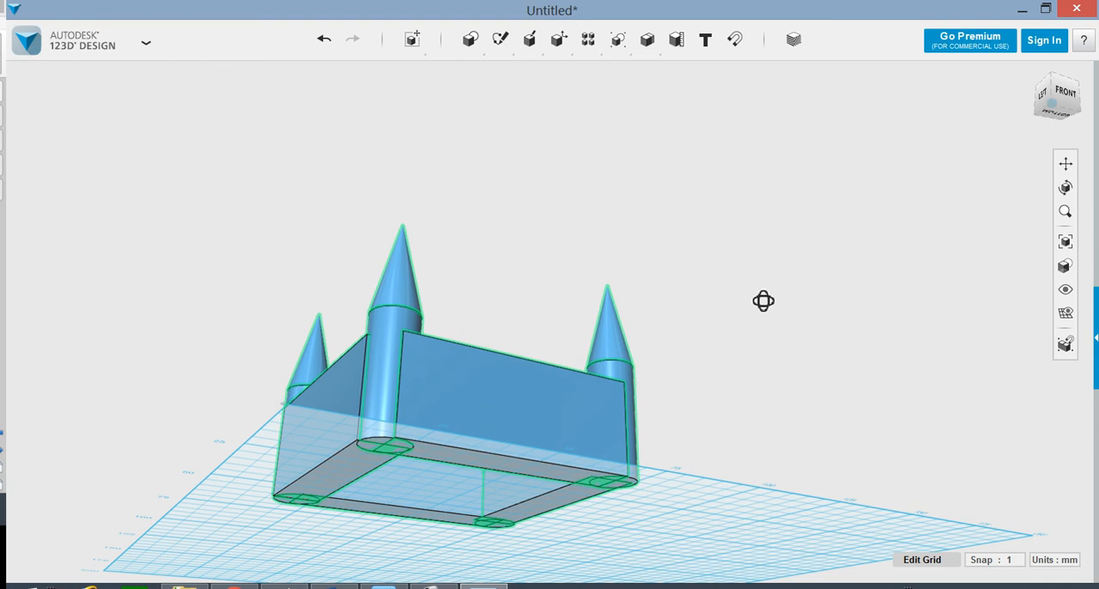
{"action": "left_click_drag", "start_coordinate": [763, 300], "coordinate": [716, 339]}
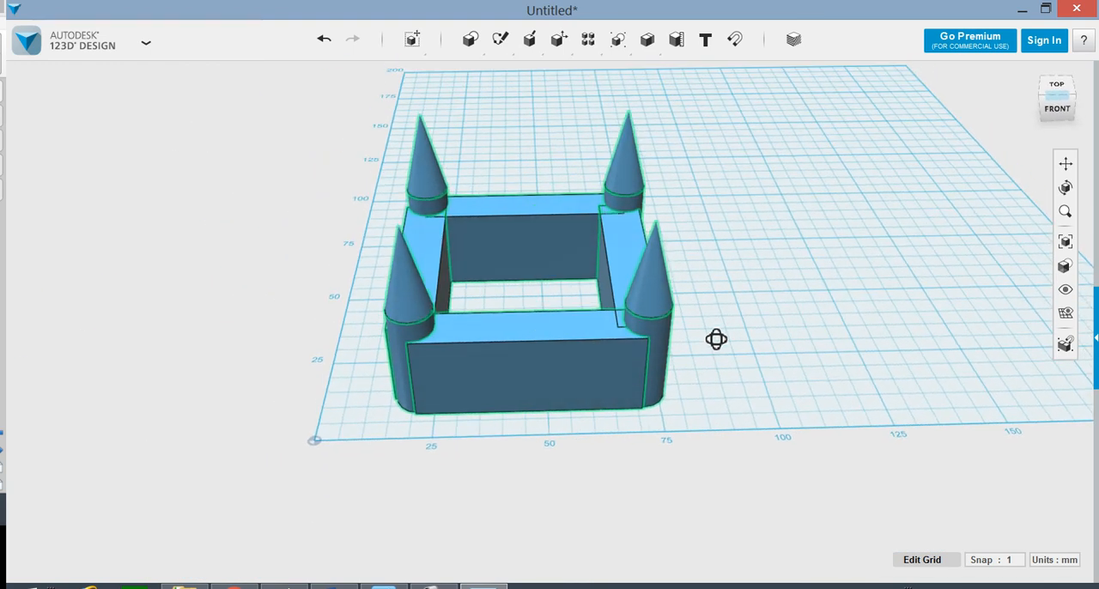